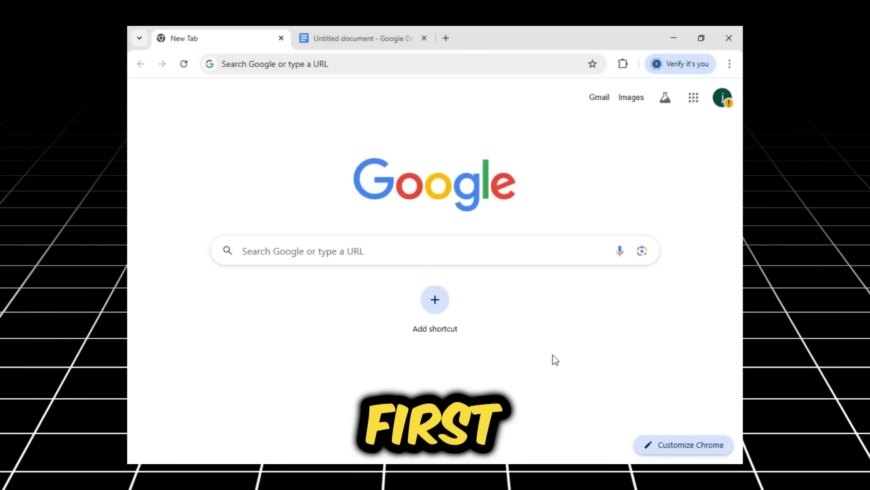
# Check which Google account is signed in to the browser.
pyautogui.click(722, 97)
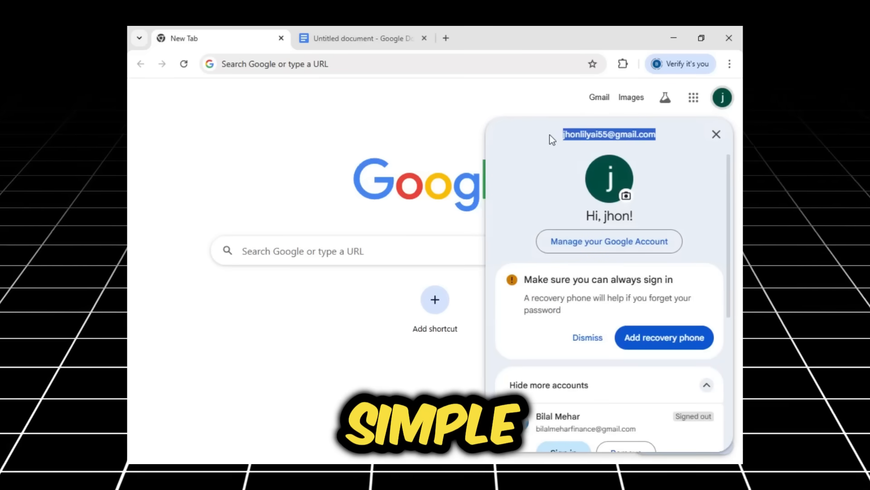
pyautogui.click(716, 134)
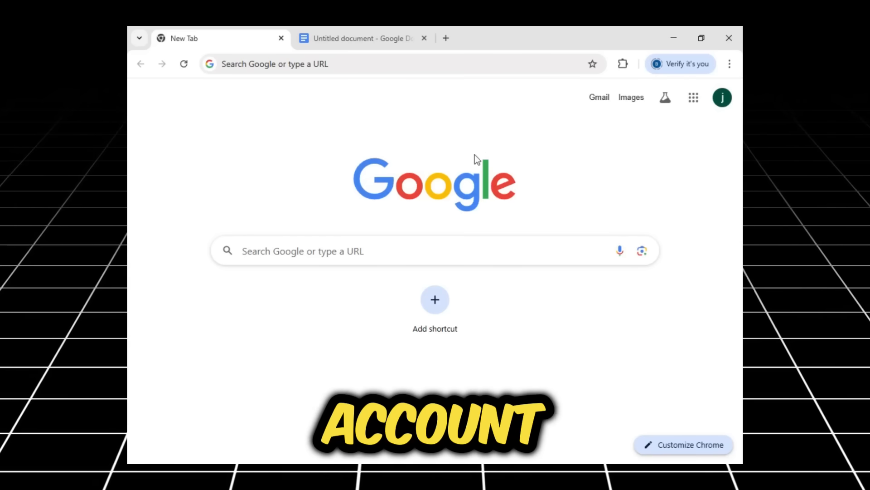
pyautogui.moveTo(552, 143)
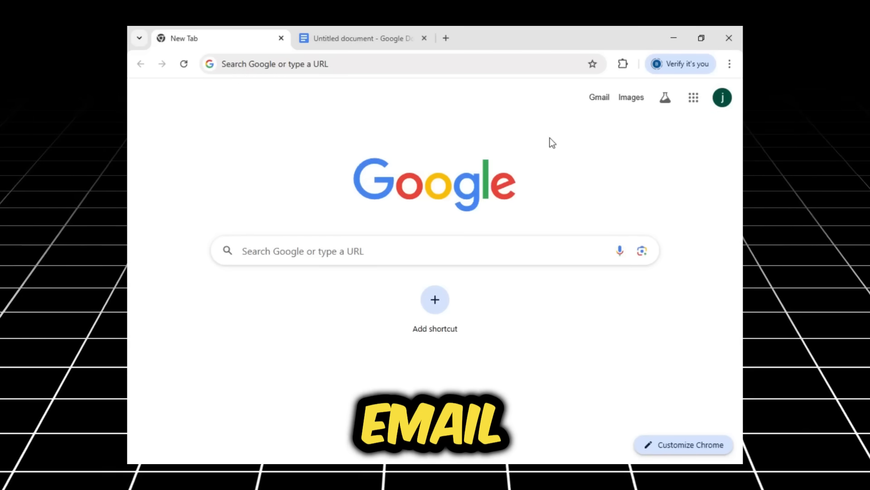
pyautogui.moveTo(573, 153)
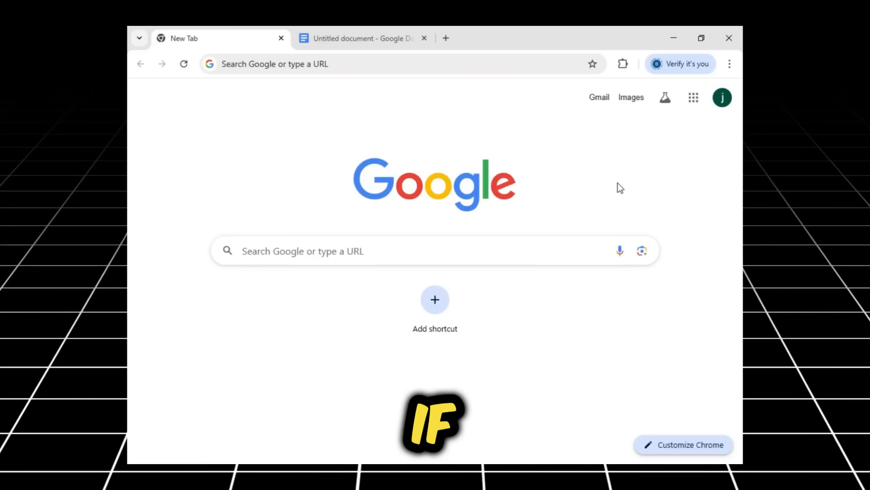
pyautogui.moveTo(629, 122)
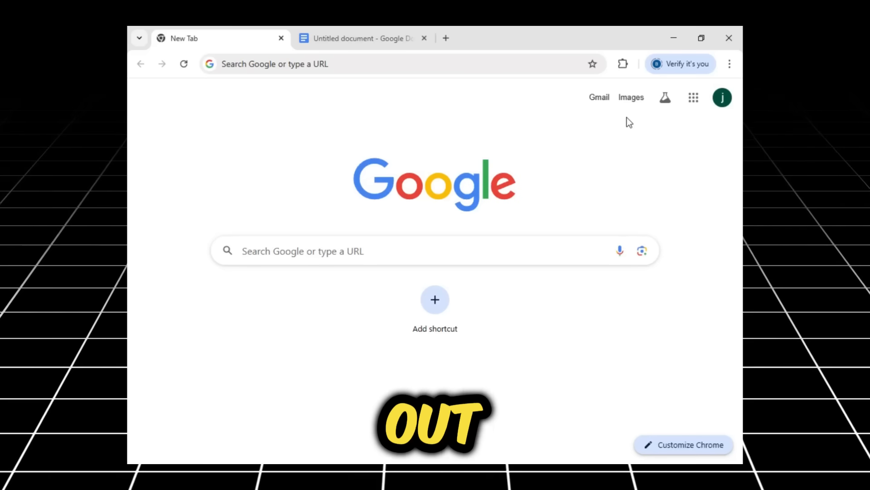
pyautogui.moveTo(582, 138)
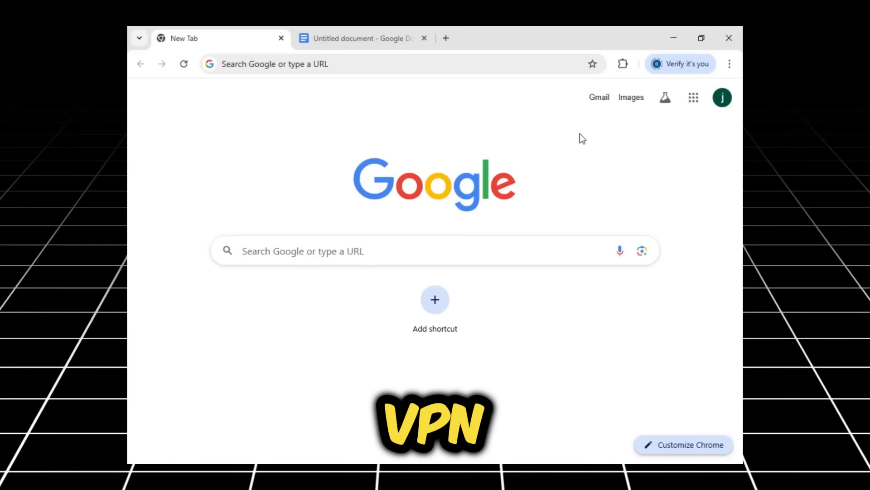
pyautogui.moveTo(639, 84)
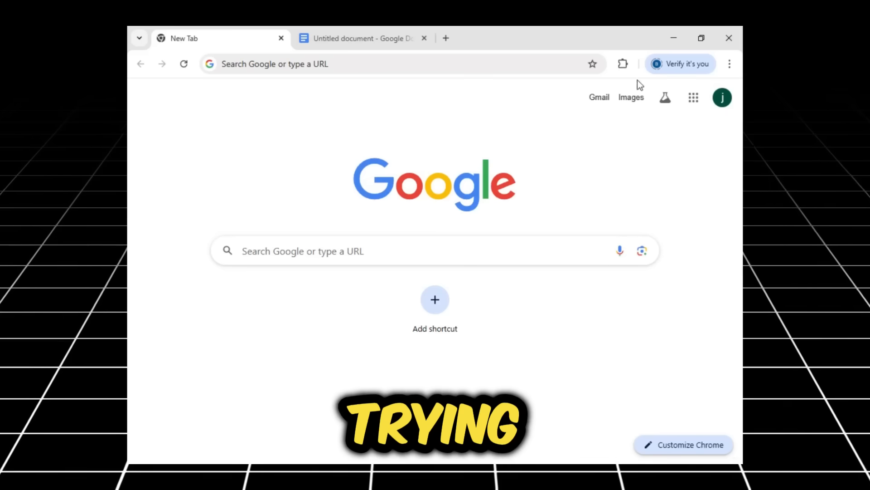
# Launch the NordVPN extension from the browser's installed extensions list.
pyautogui.click(622, 64)
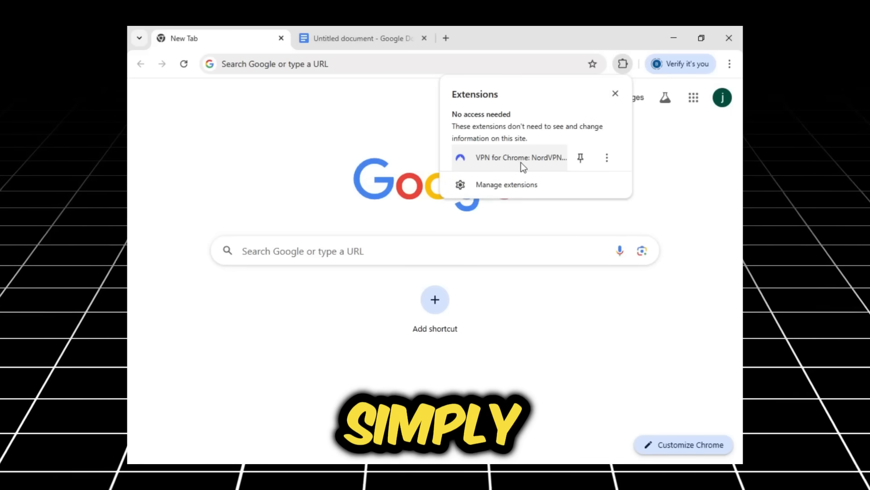
pyautogui.moveTo(521, 161)
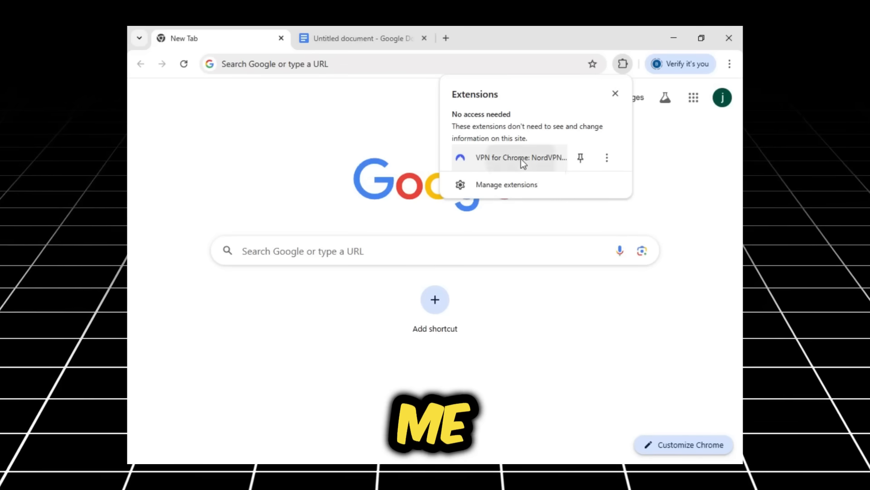
pyautogui.click(520, 157)
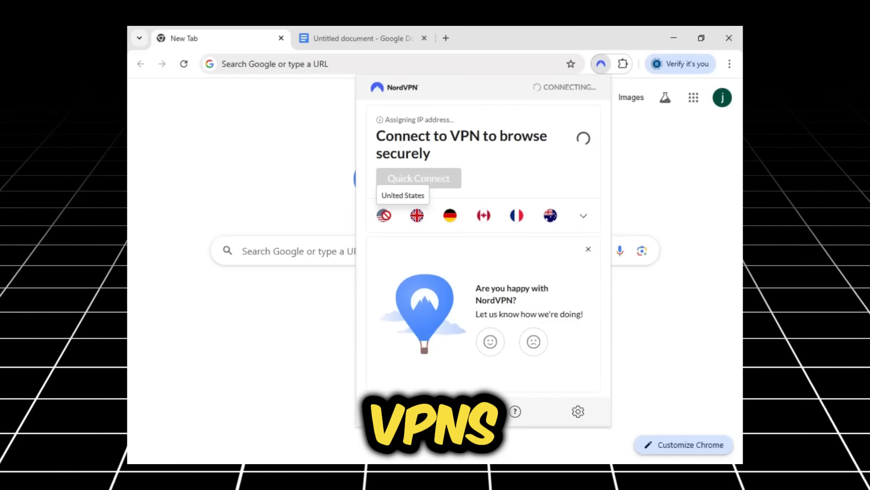
pyautogui.moveTo(300, 129)
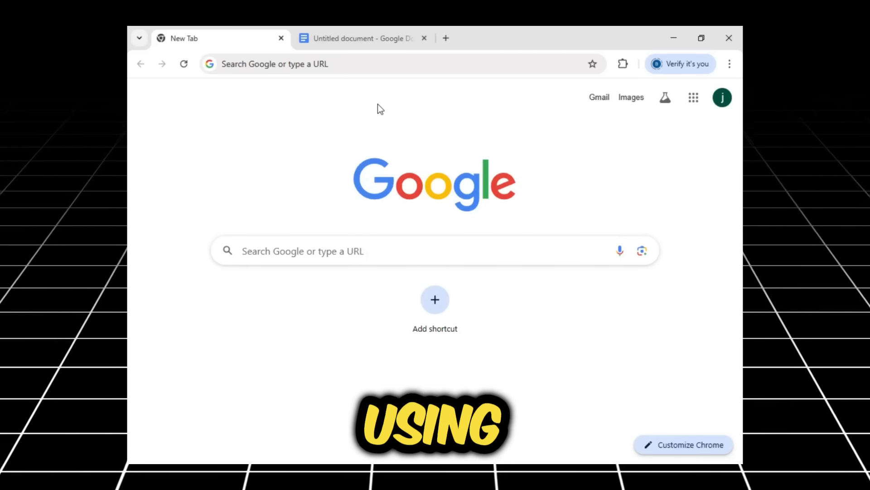
pyautogui.moveTo(315, 216)
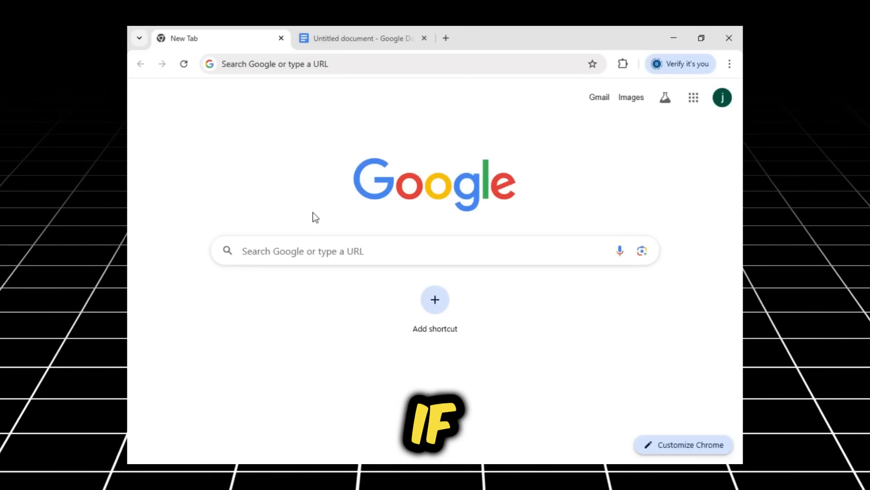
pyautogui.moveTo(554, 115)
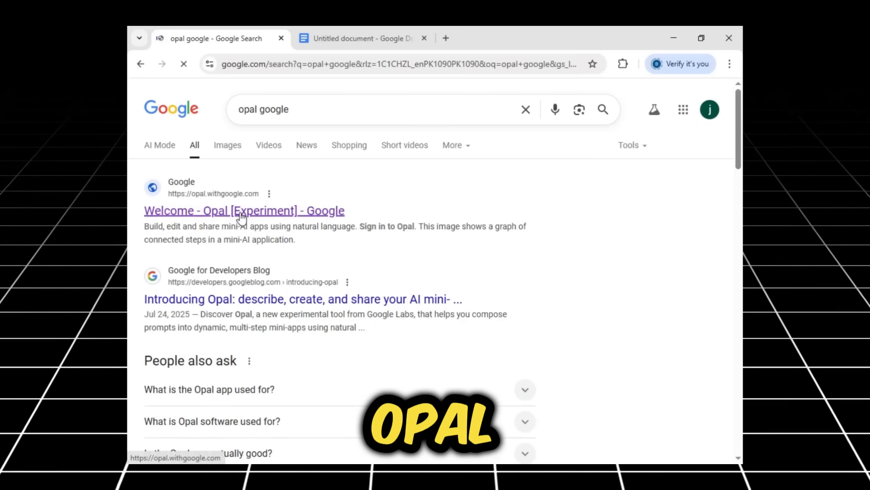
# Open the 'Welcome - Opal [Experiment] - Google' search result.
pyautogui.click(244, 210)
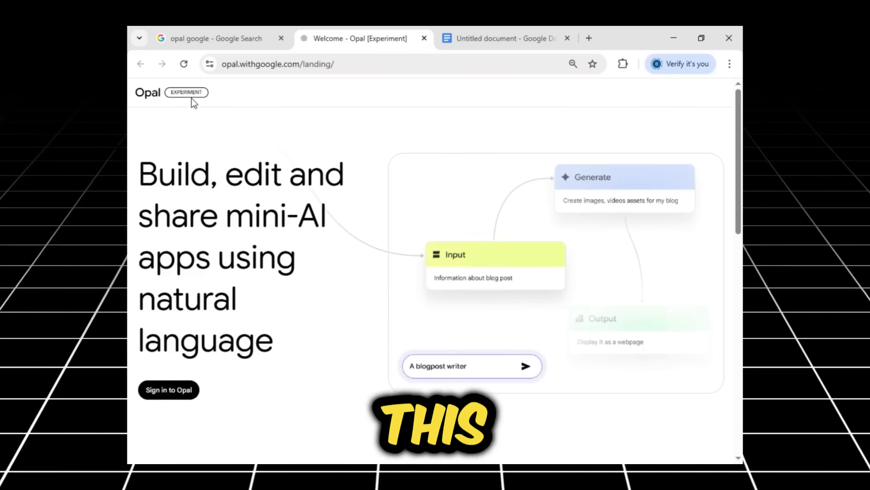
# Begin signing in to Opal from the landing page.
pyautogui.scroll(-3)
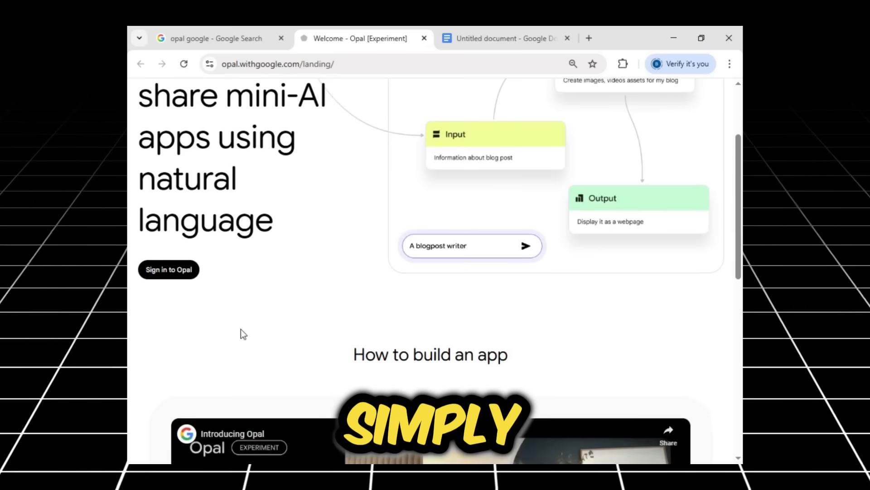
pyautogui.click(169, 270)
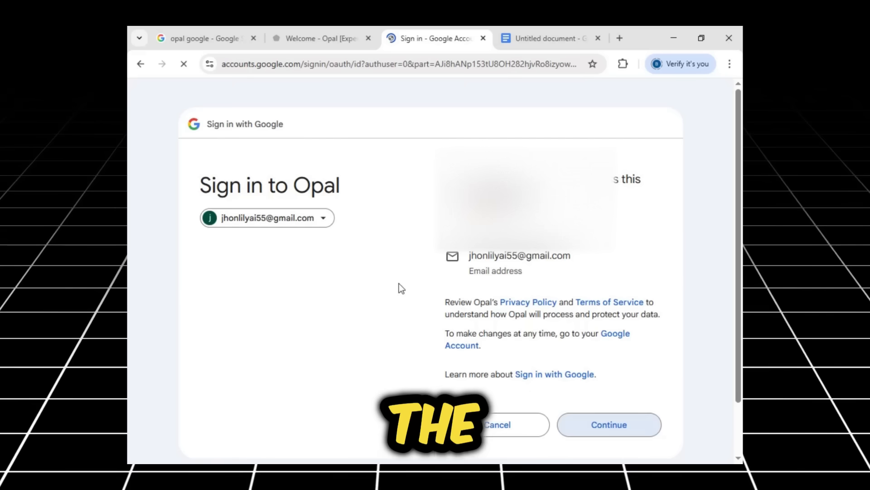
# Grant Opal the Generative Language API permission and complete Google sign-in.
pyautogui.click(608, 424)
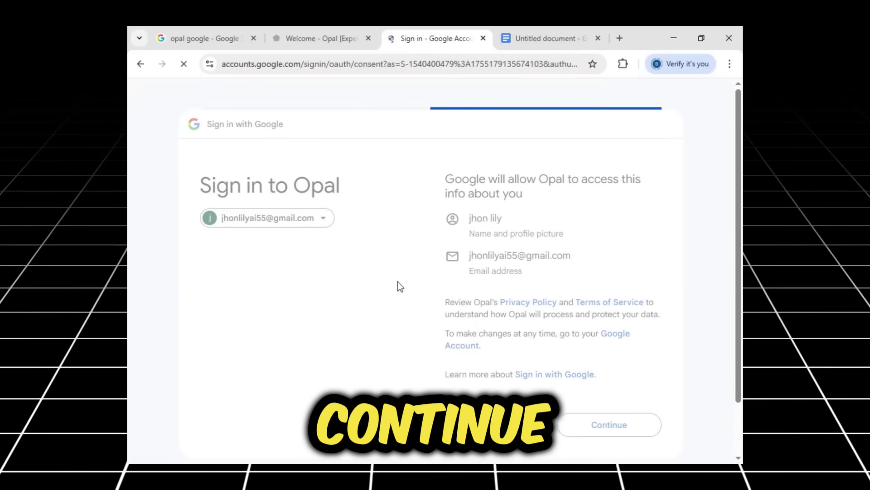
pyautogui.click(608, 424)
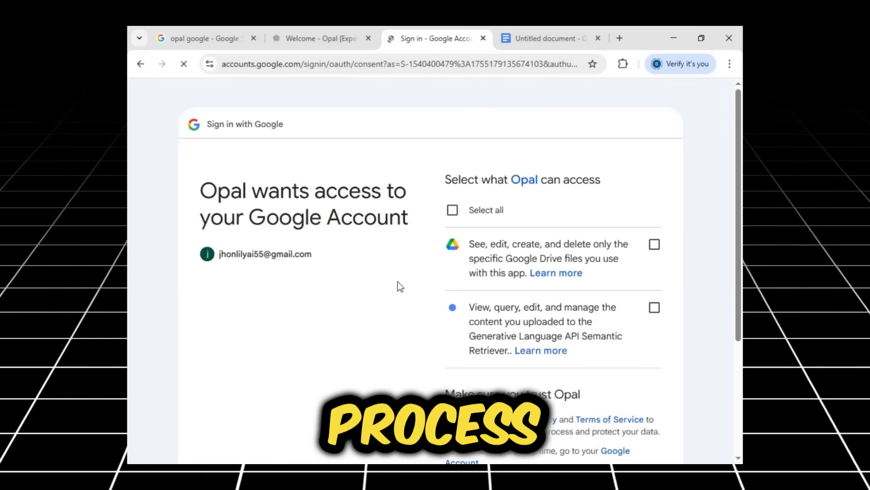
pyautogui.scroll(-3)
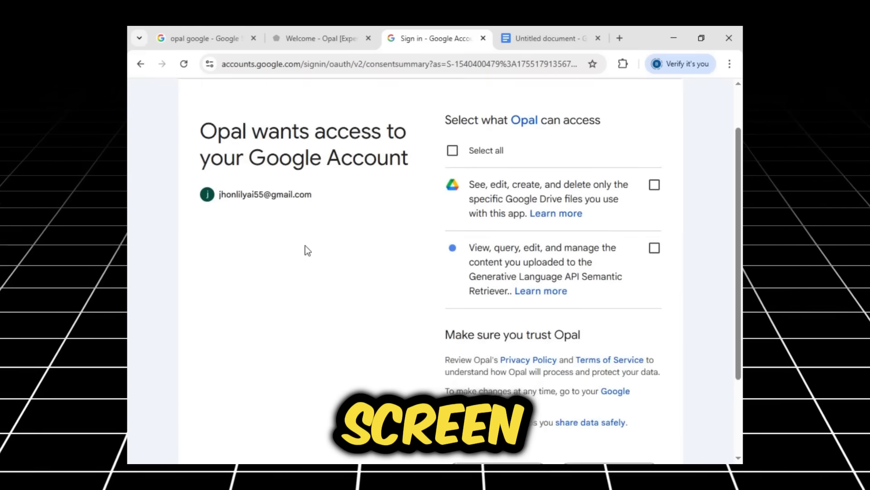
pyautogui.moveTo(453, 151)
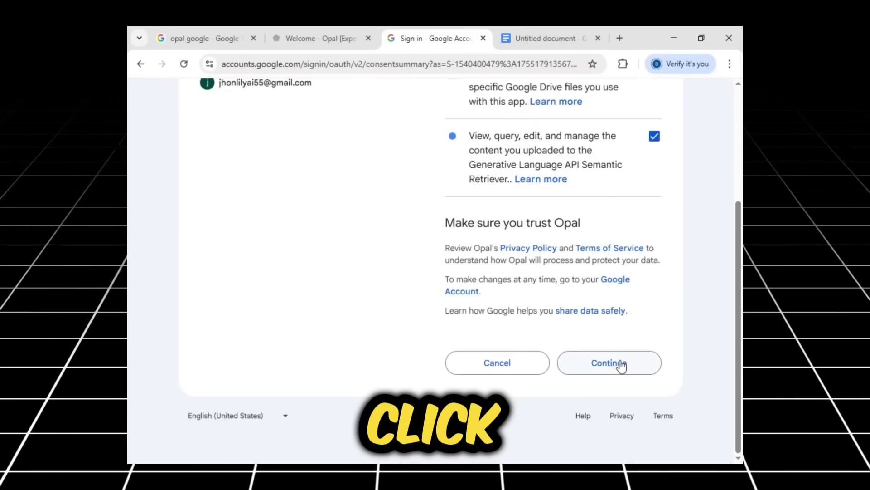
pyautogui.click(609, 362)
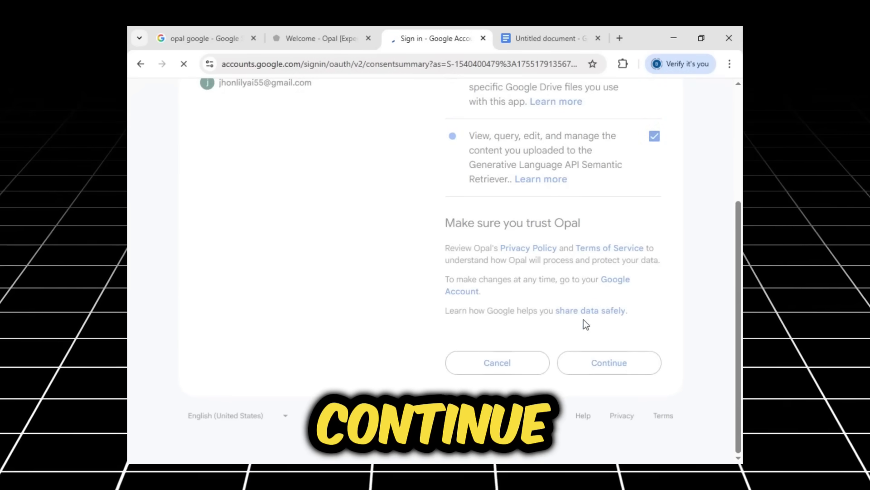
pyautogui.click(609, 362)
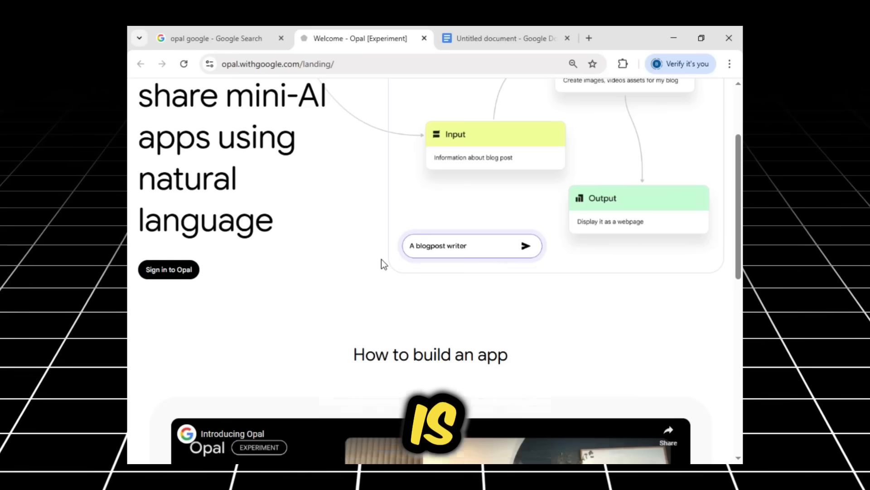
# Enter Your Opal apps and create a new untitled Opal app.
pyautogui.click(169, 269)
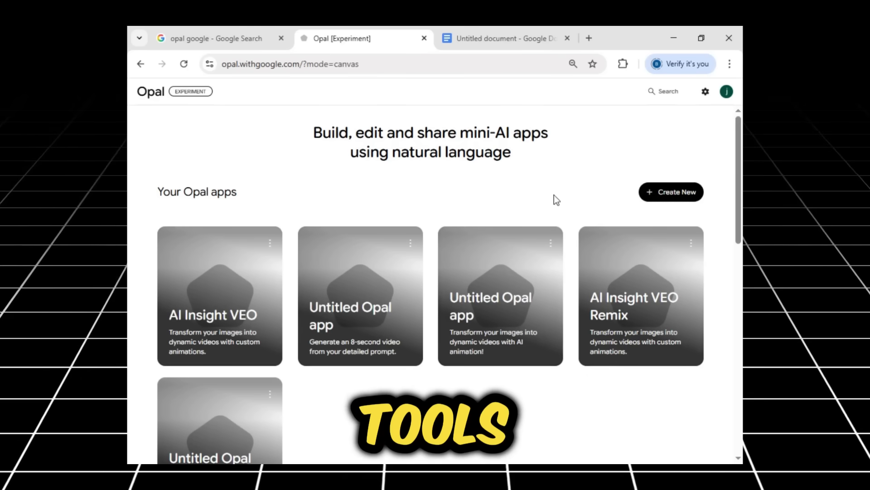
pyautogui.moveTo(676, 204)
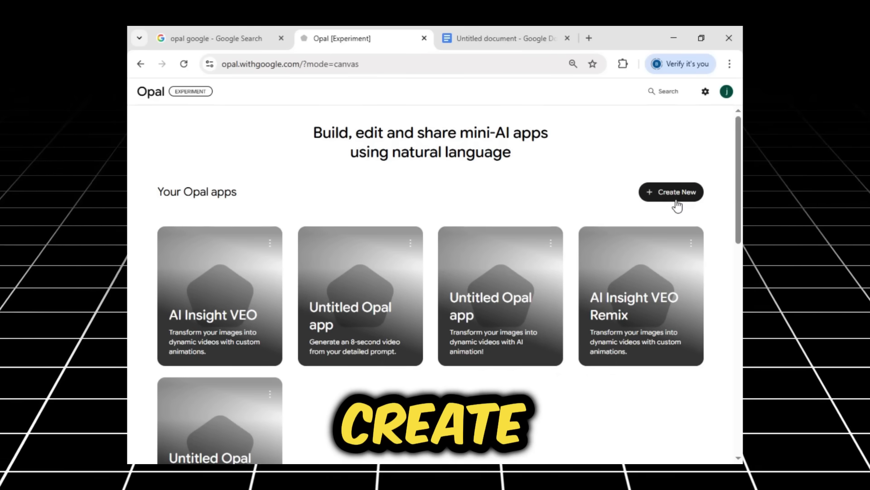
pyautogui.click(671, 192)
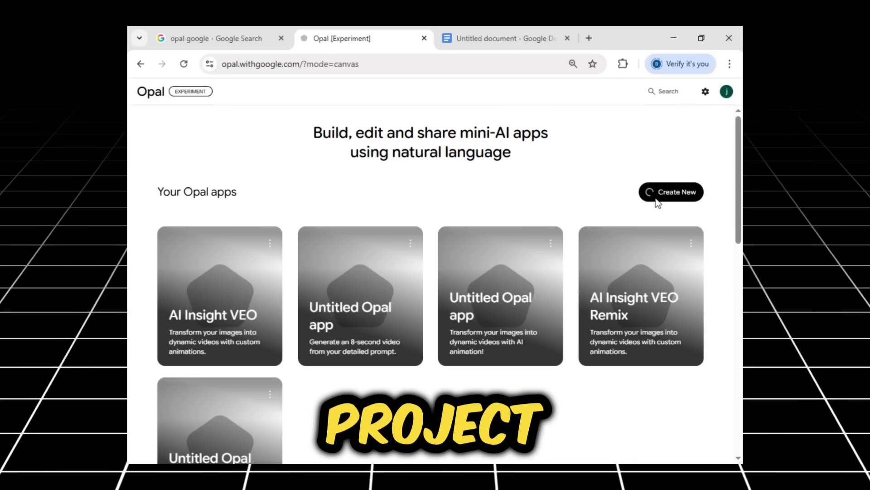
pyautogui.click(672, 192)
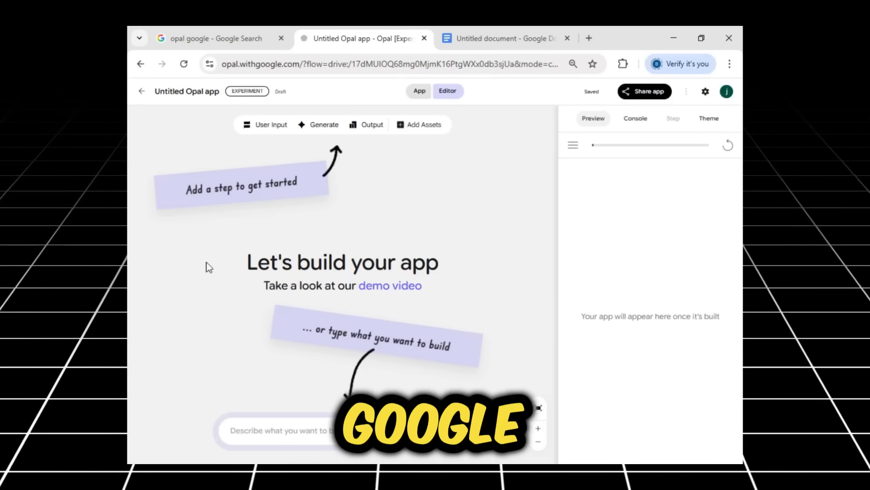
pyautogui.moveTo(389, 265)
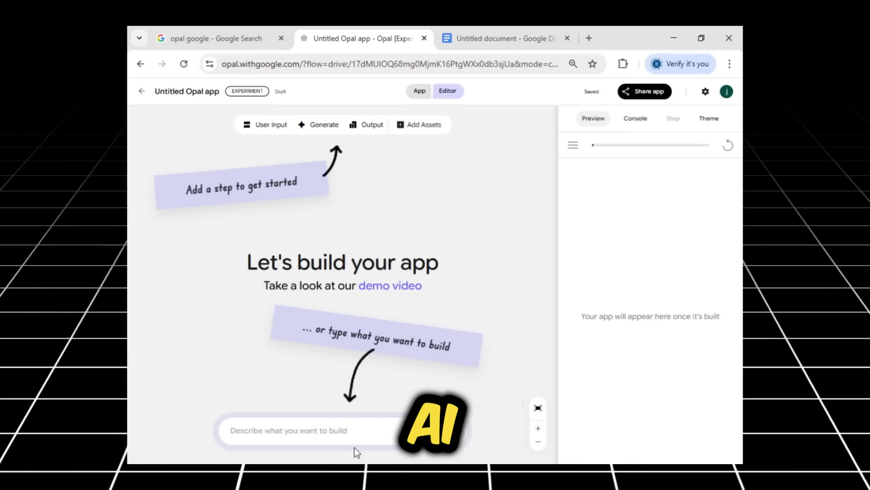
# Submit a description of an image-animation app with Animate Image and Download Video buttons.
pyautogui.click(504, 38)
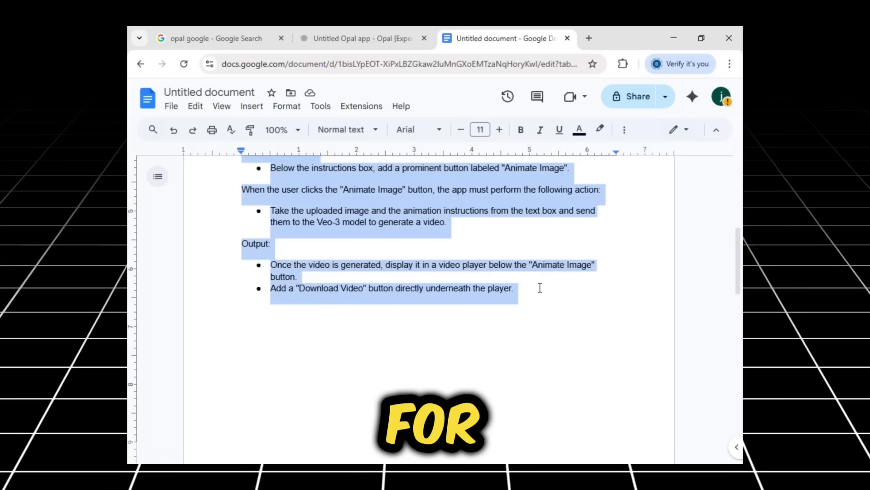
pyautogui.click(360, 39)
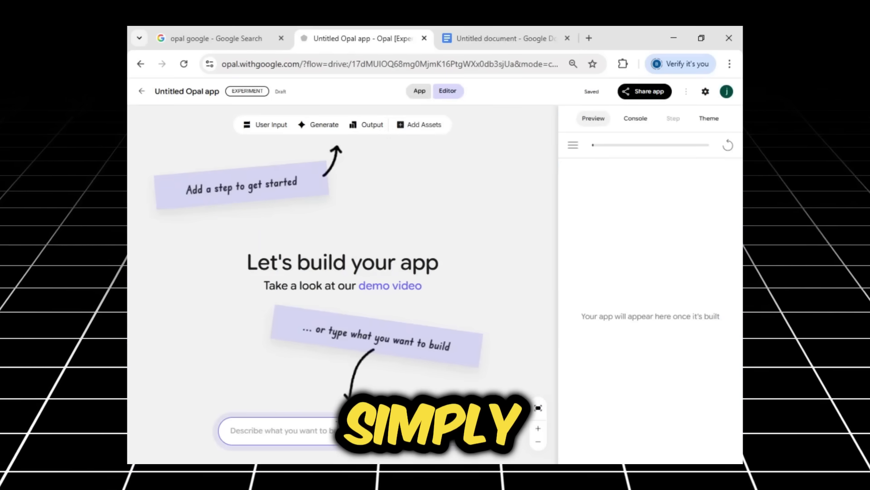
pyautogui.write('player below the "Animate Image" button. Add a "Download Video" button directly underneath the player.')
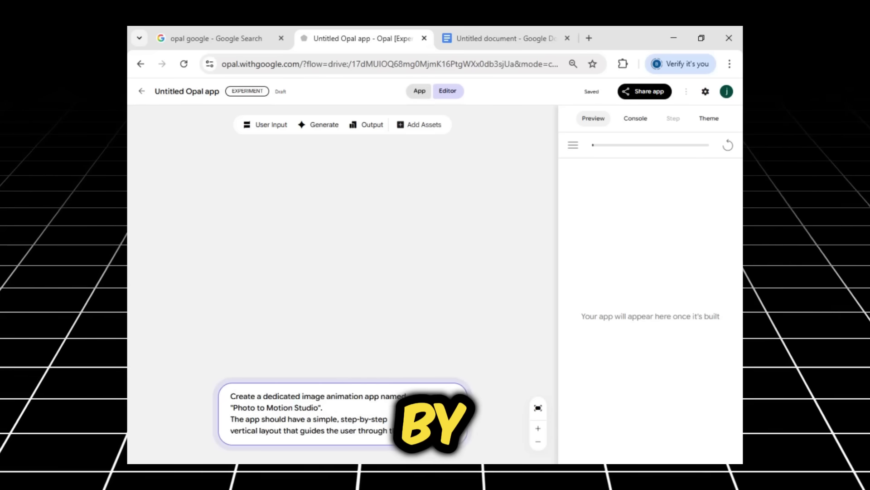
pyautogui.scroll(-3)
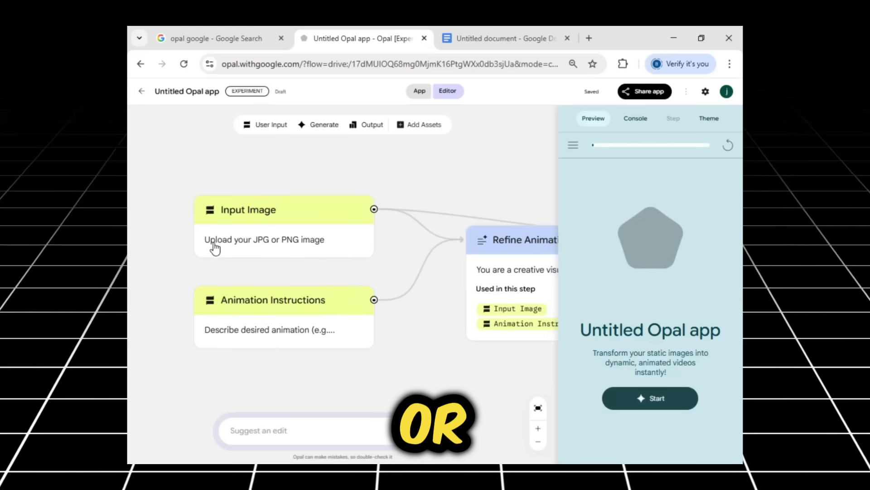
pyautogui.moveTo(317, 322)
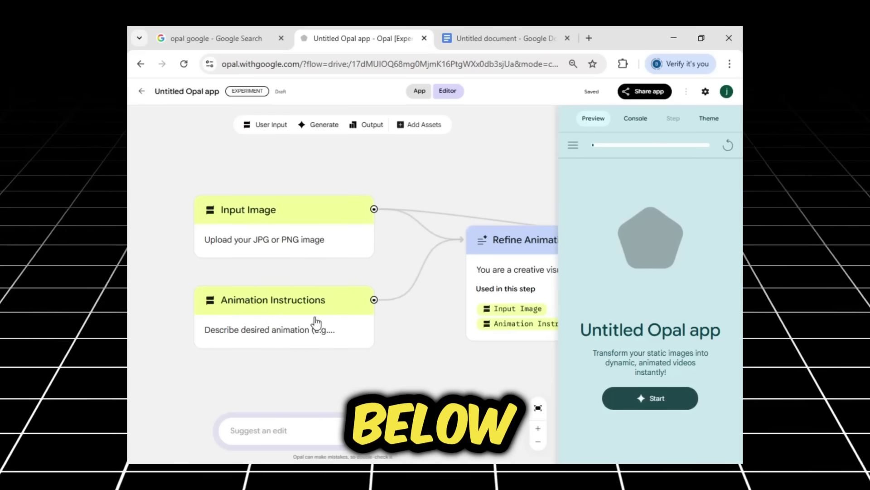
pyautogui.moveTo(332, 334)
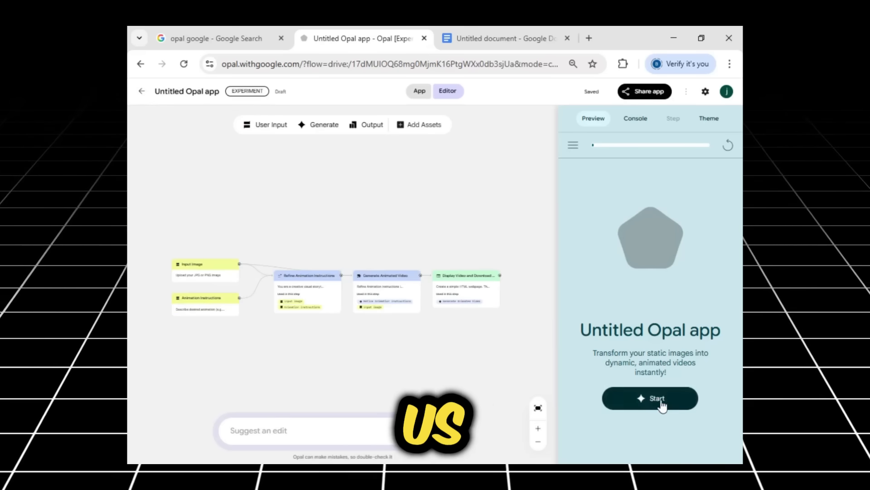
# Run the preview with the image and keywords "slow motion", "morning light", "cinematic".
pyautogui.click(649, 398)
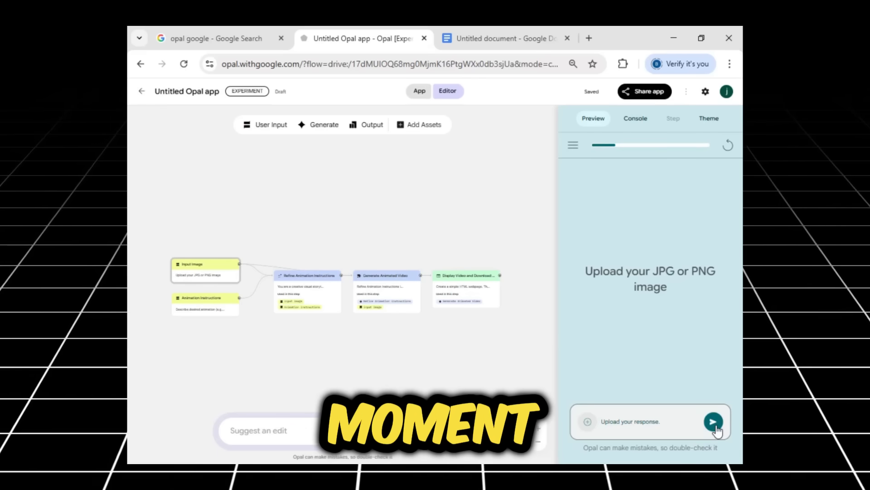
pyautogui.click(713, 422)
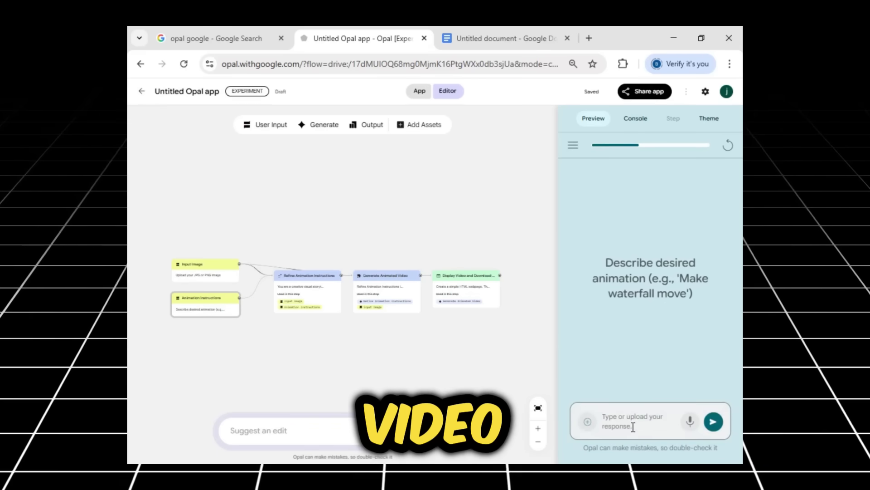
pyautogui.write('"slow motion", "morning light", "cinematic"]')
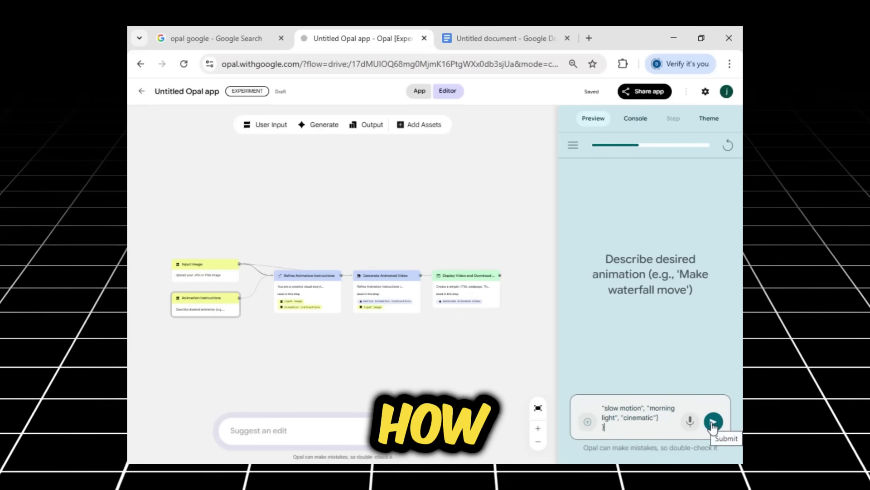
pyautogui.click(714, 422)
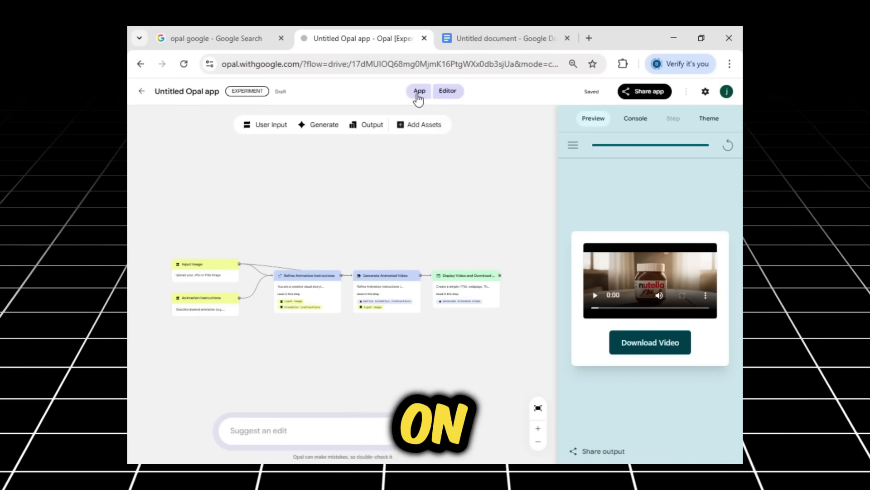
# Switch to the full-size App view and play the generated Nutella video.
pyautogui.click(419, 90)
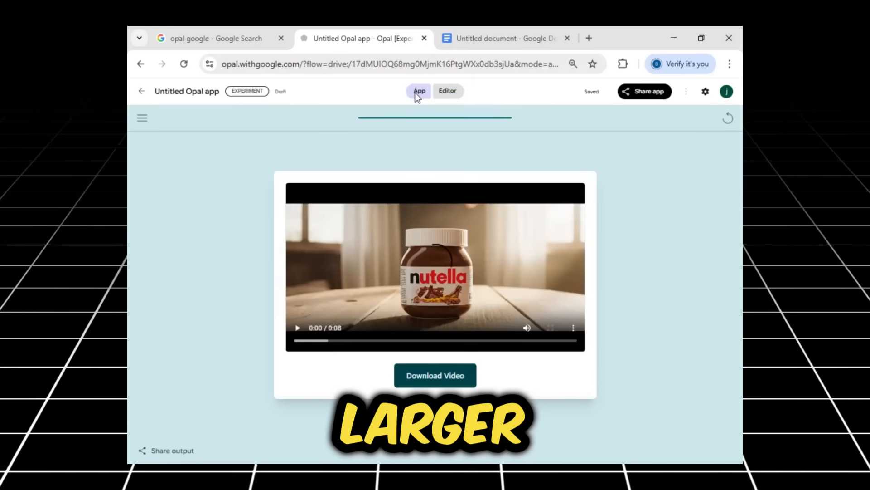
pyautogui.moveTo(495, 323)
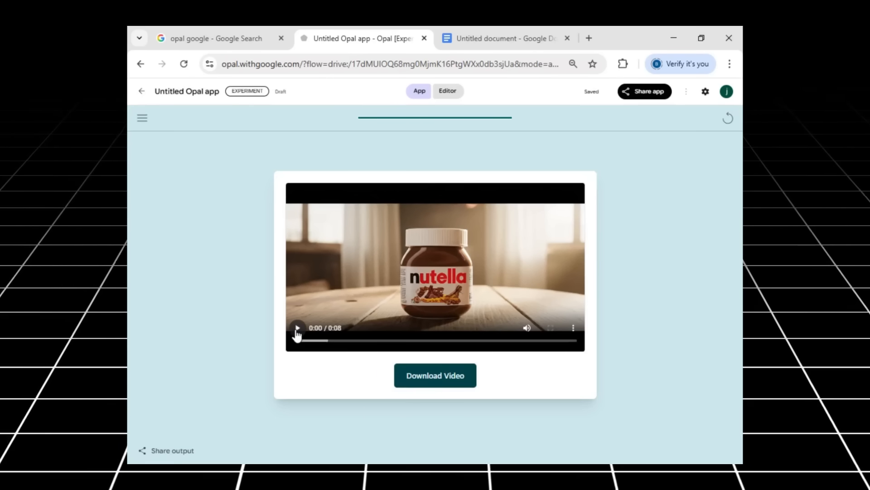
pyautogui.click(297, 328)
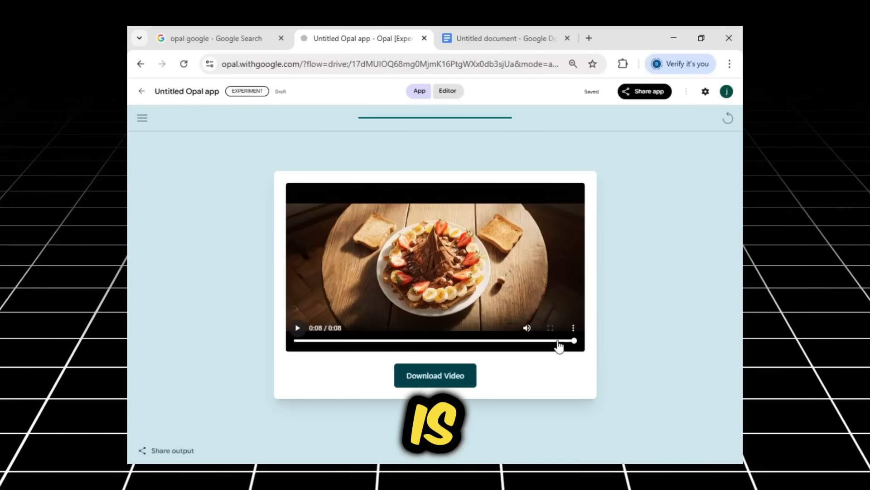
pyautogui.moveTo(599, 334)
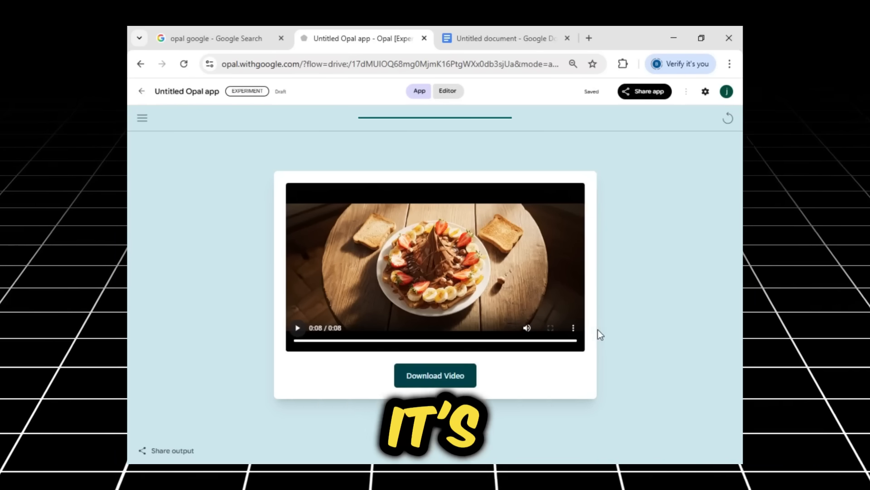
# Download the generated MP4 video and check Chrome's download history.
pyautogui.click(573, 327)
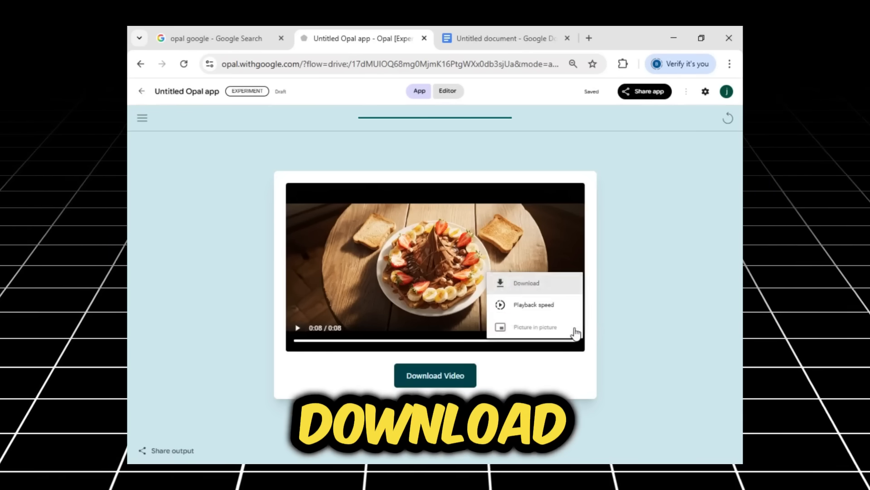
pyautogui.click(526, 282)
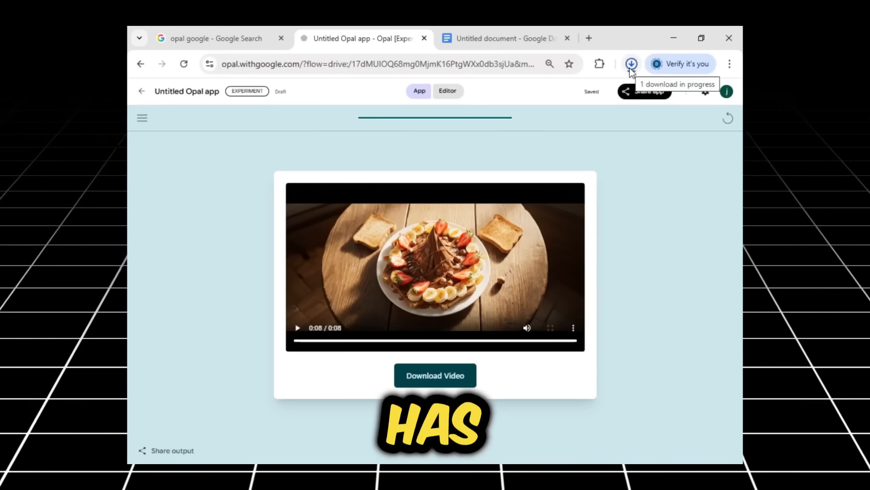
pyautogui.click(630, 64)
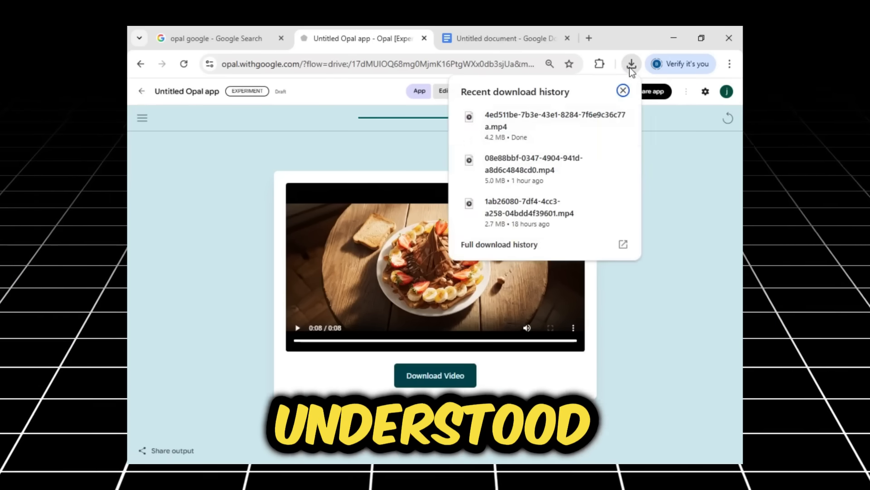
# Return to the Editor, reset the preview and start the app run again.
pyautogui.click(622, 90)
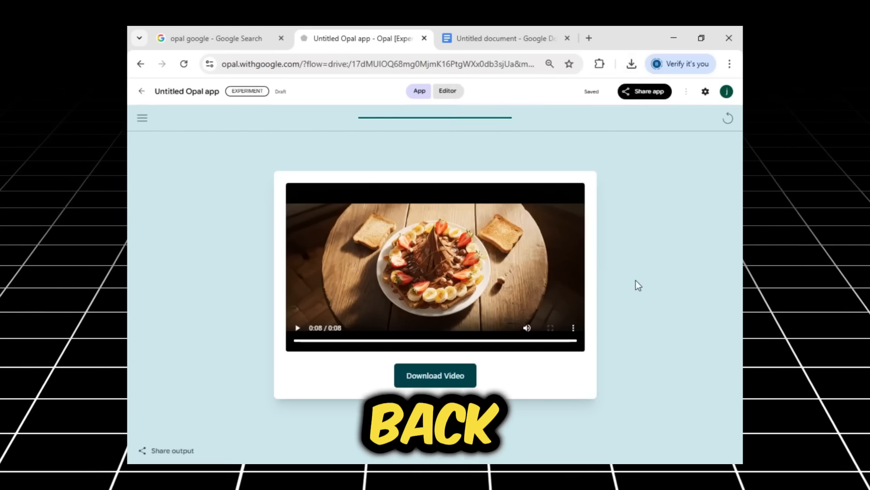
pyautogui.click(447, 91)
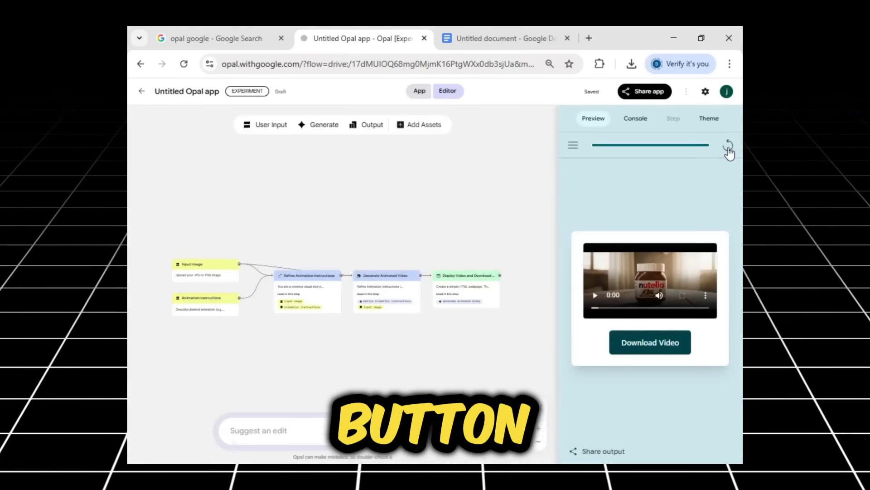
pyautogui.click(728, 146)
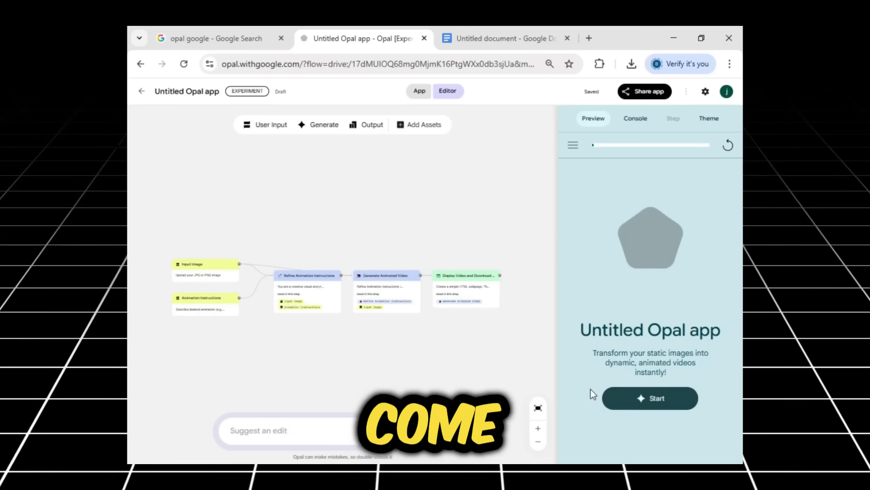
pyautogui.click(649, 398)
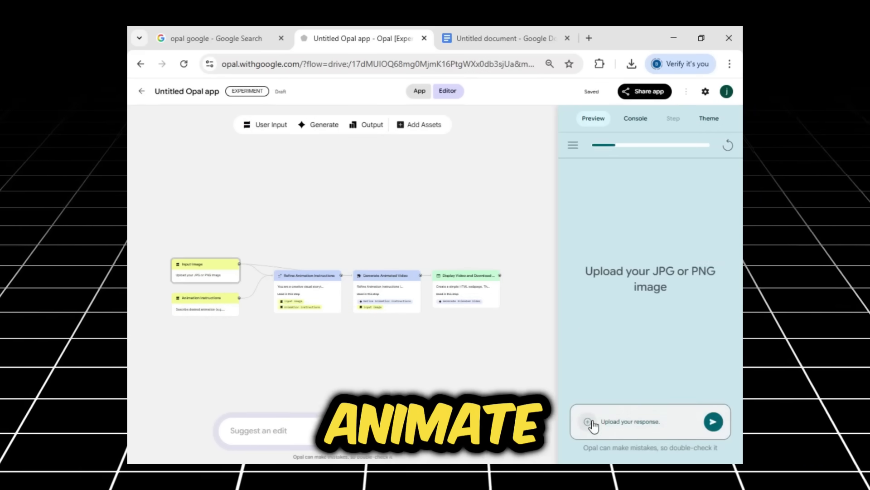
# Attach the dog photo, send it, then submit the description 'thr kitty playing with dog using hisle'.
pyautogui.click(589, 421)
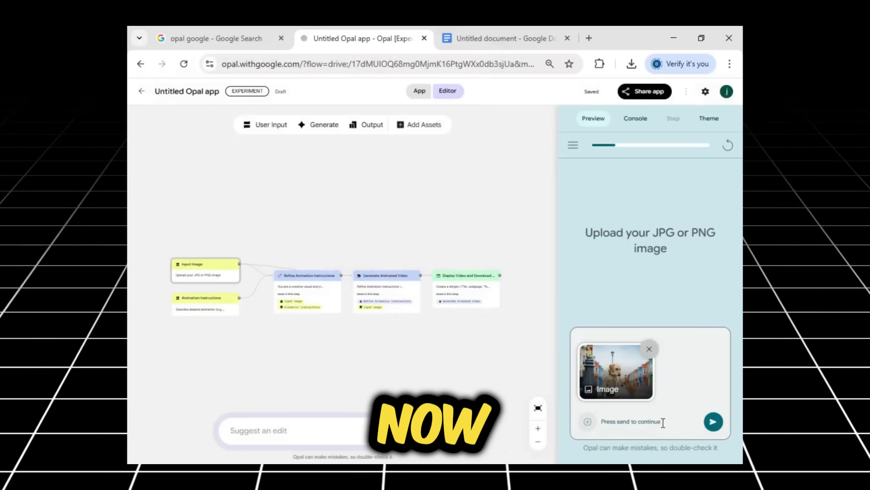
pyautogui.click(713, 422)
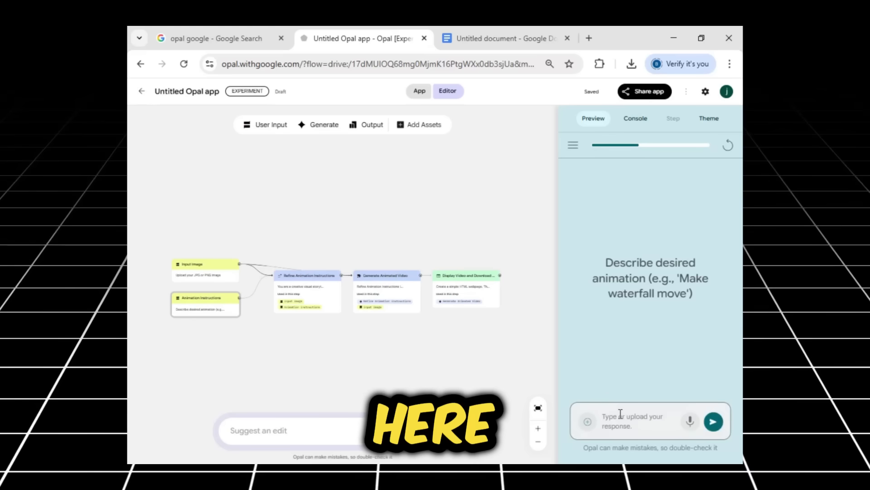
pyautogui.write('thr kitty playing with dog using hislegs a warm friendly gesture')
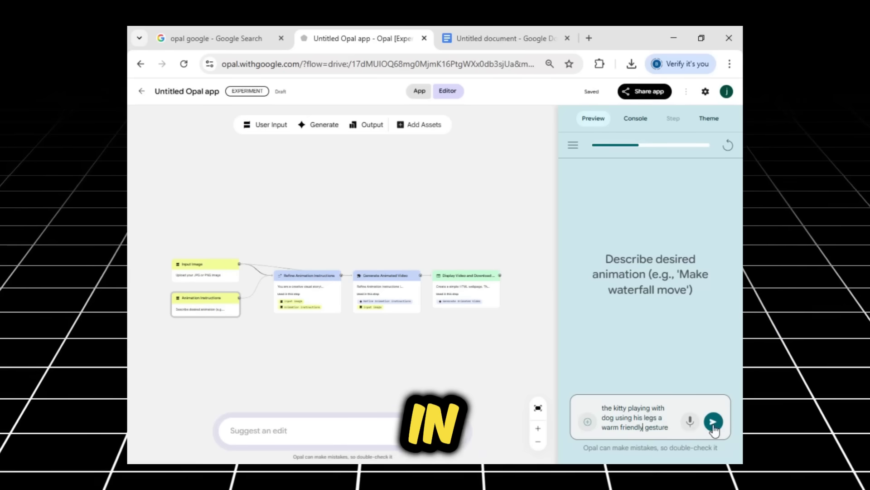
pyautogui.click(714, 422)
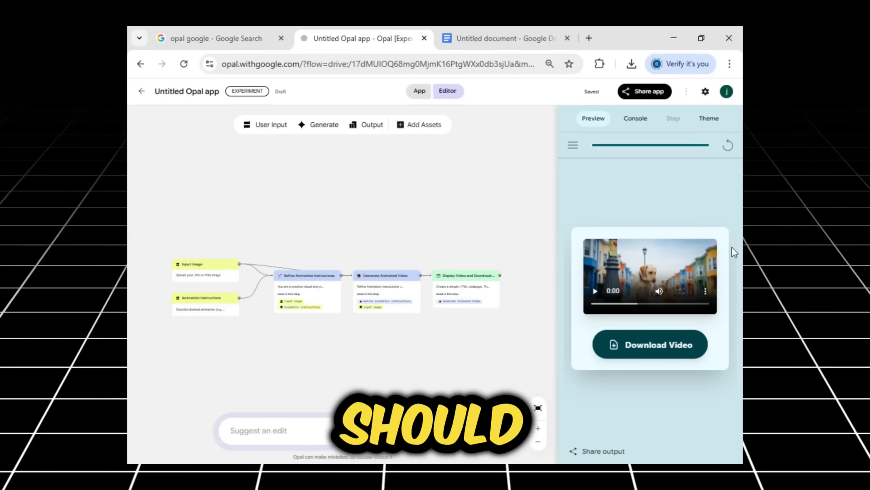
pyautogui.click(706, 291)
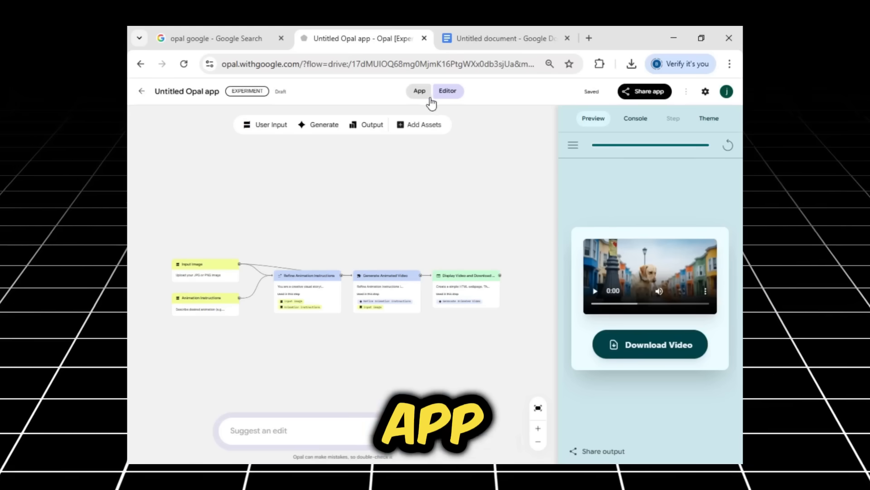
# Switch to the full-size App view and play the dog-and-kitten video.
pyautogui.click(419, 91)
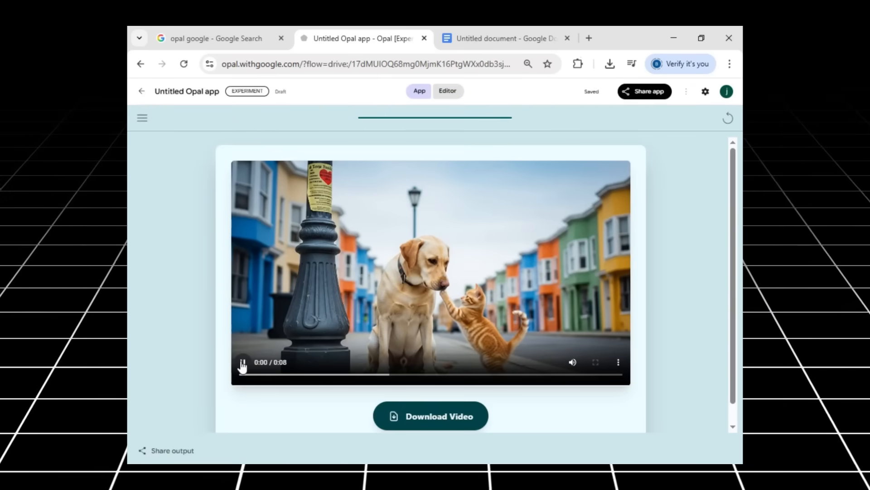
pyautogui.click(243, 362)
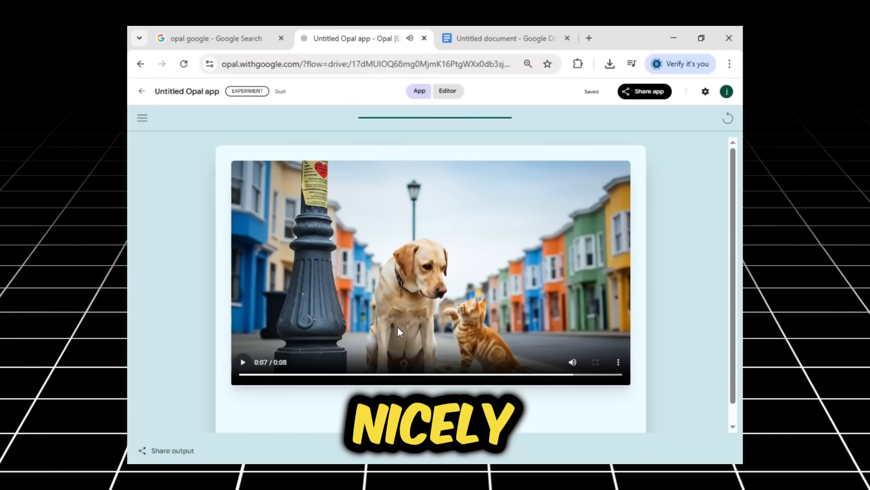
pyautogui.click(587, 38)
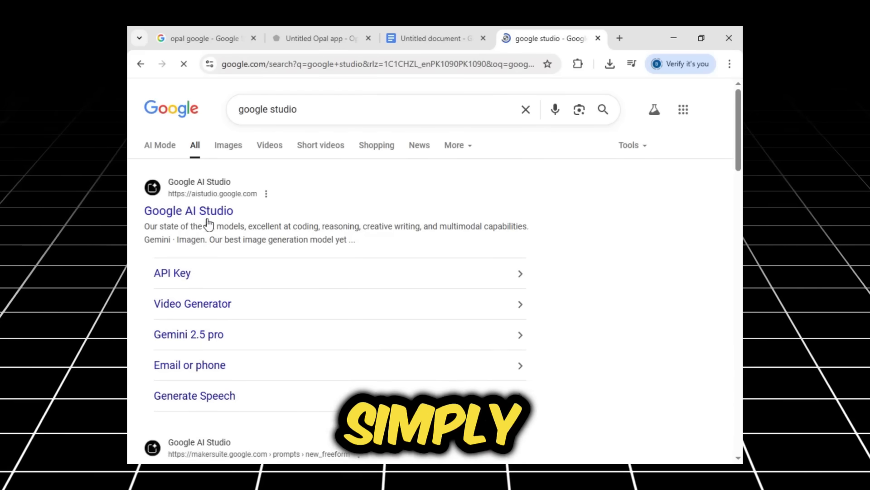
# Open the Google AI Studio search result and accept its terms of service.
pyautogui.click(188, 210)
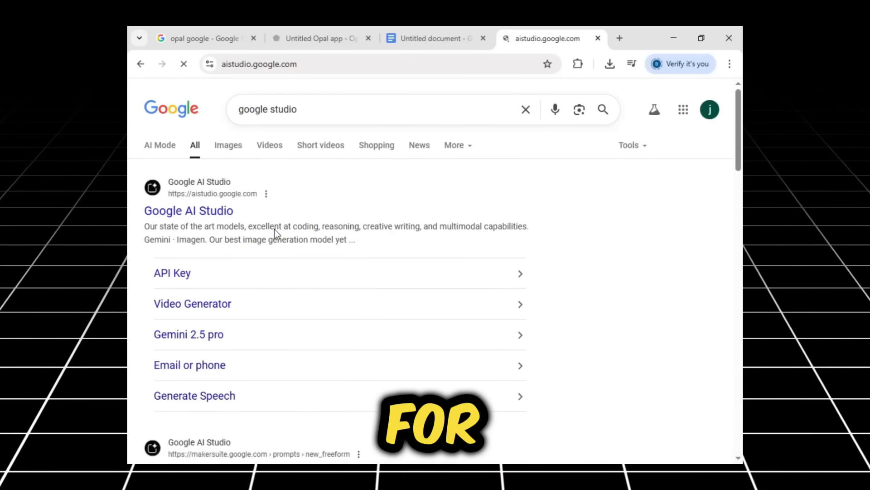
pyautogui.moveTo(537, 38)
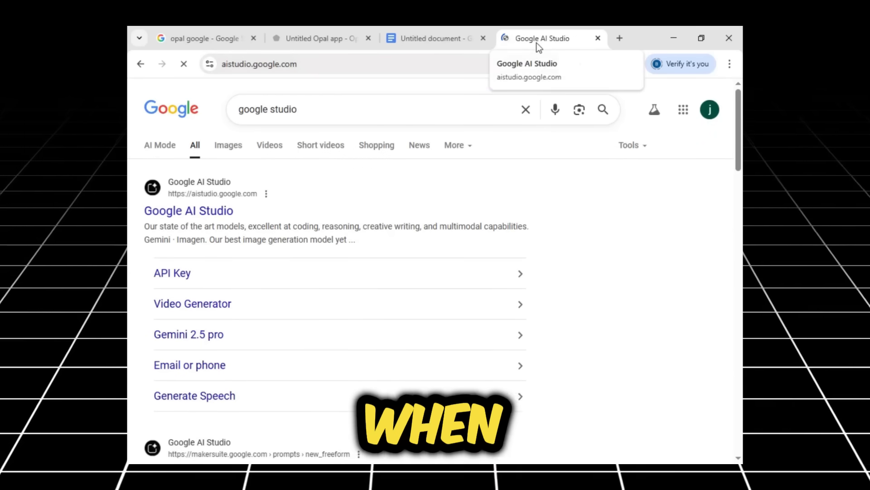
pyautogui.click(189, 211)
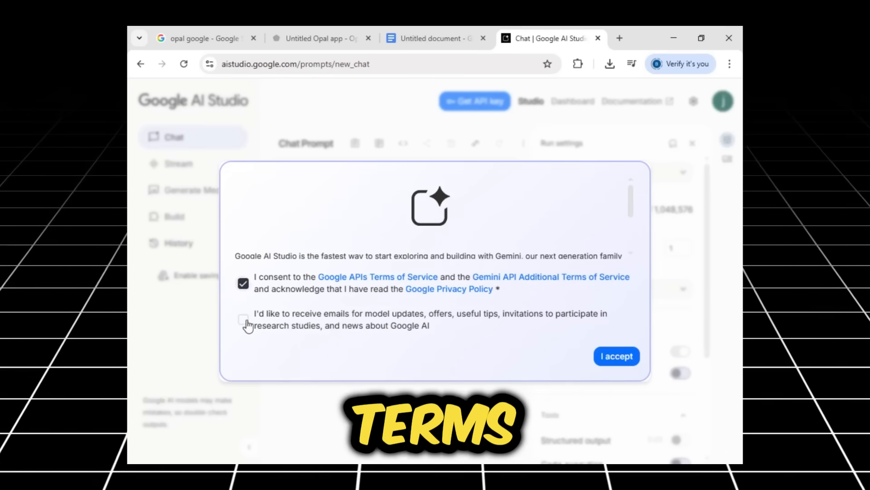
pyautogui.click(616, 355)
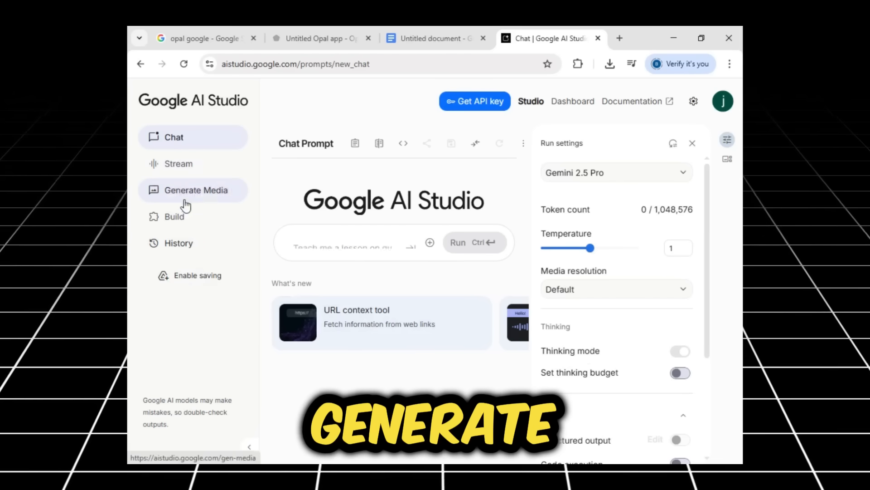
# Go to Generate Media and choose the Veo video generation model.
pyautogui.click(196, 189)
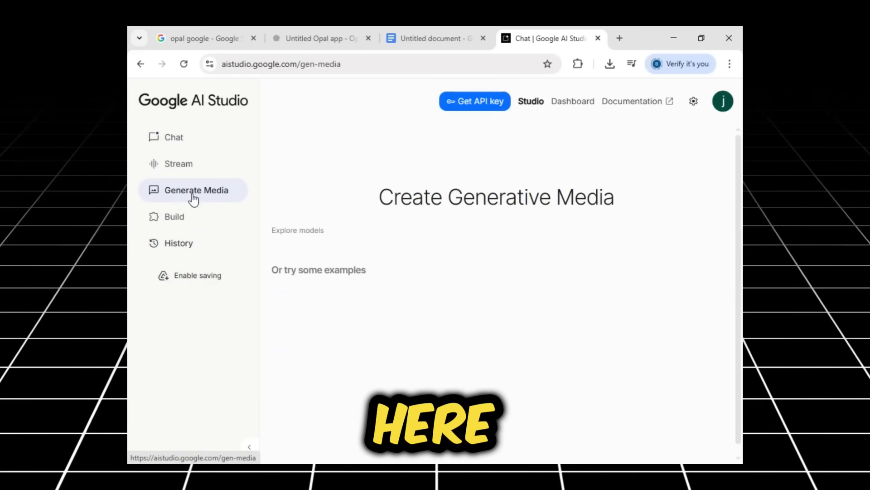
pyautogui.click(196, 189)
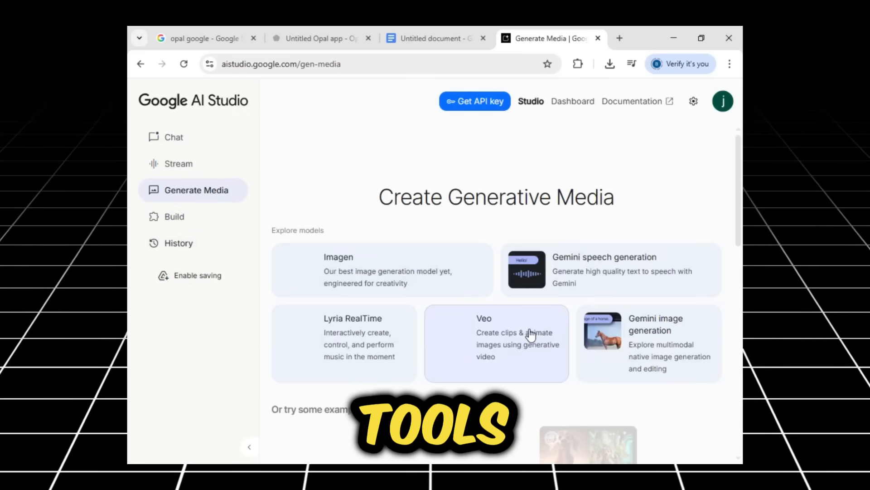
pyautogui.scroll(-3)
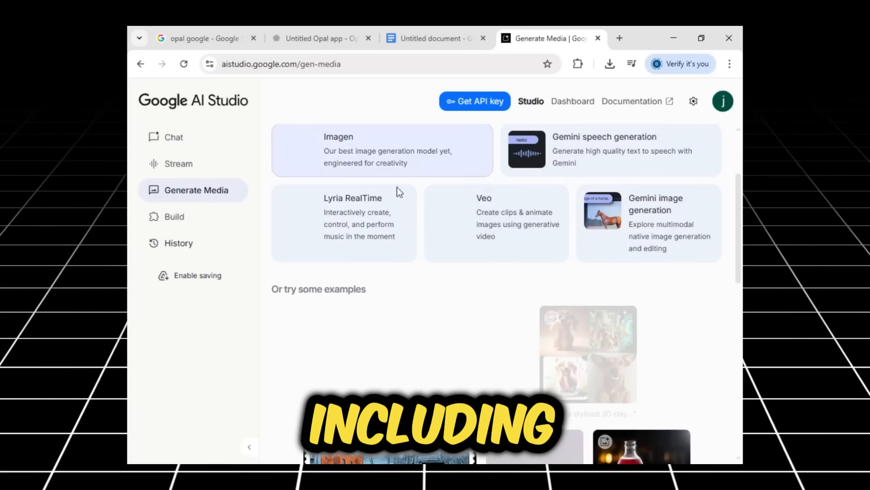
pyautogui.moveTo(664, 241)
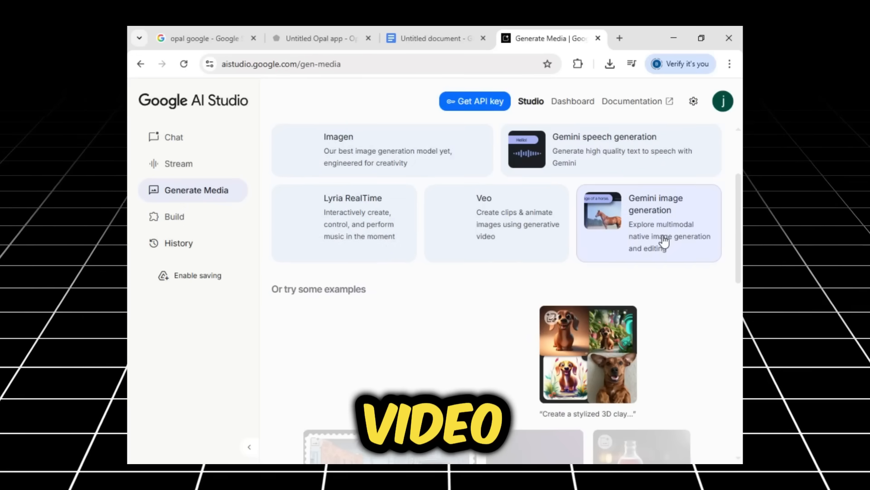
pyautogui.click(496, 223)
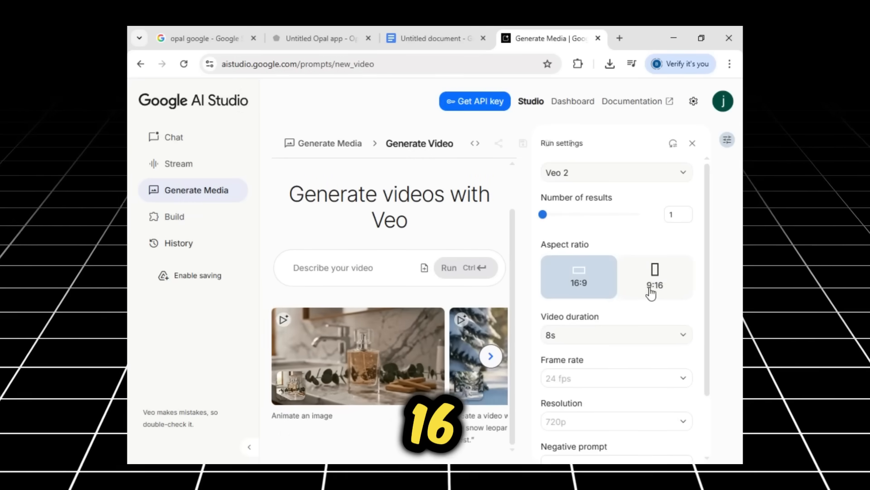
# Try the portrait 9:16 aspect ratio and view the available video models in Run settings.
pyautogui.click(655, 276)
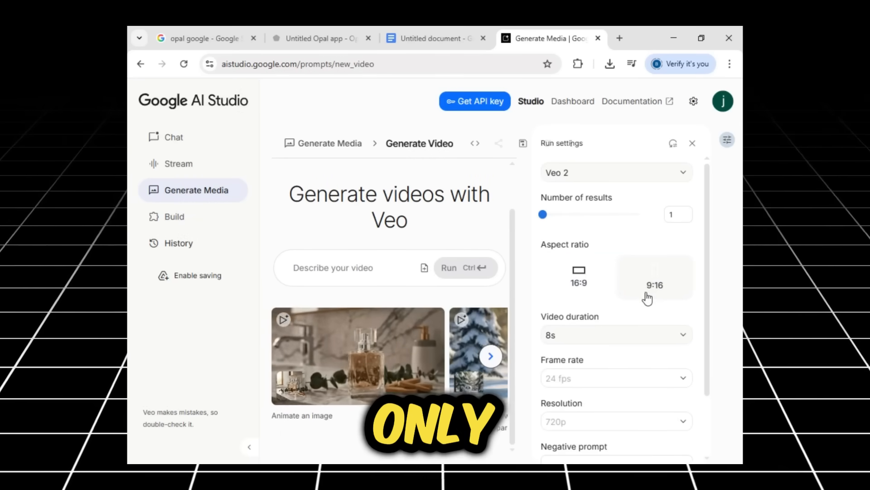
pyautogui.click(615, 173)
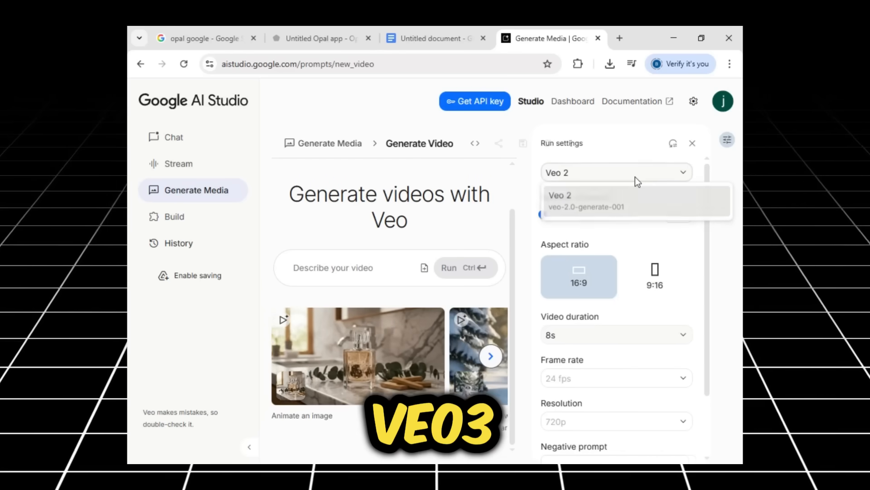
pyautogui.moveTo(610, 201)
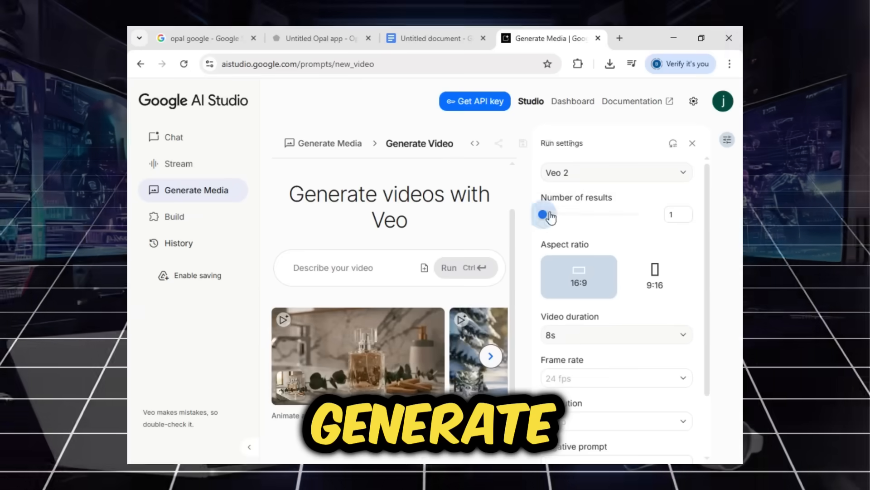
# Start a new browser tab to search Google for 'meta ai'.
pyautogui.scroll(-3)
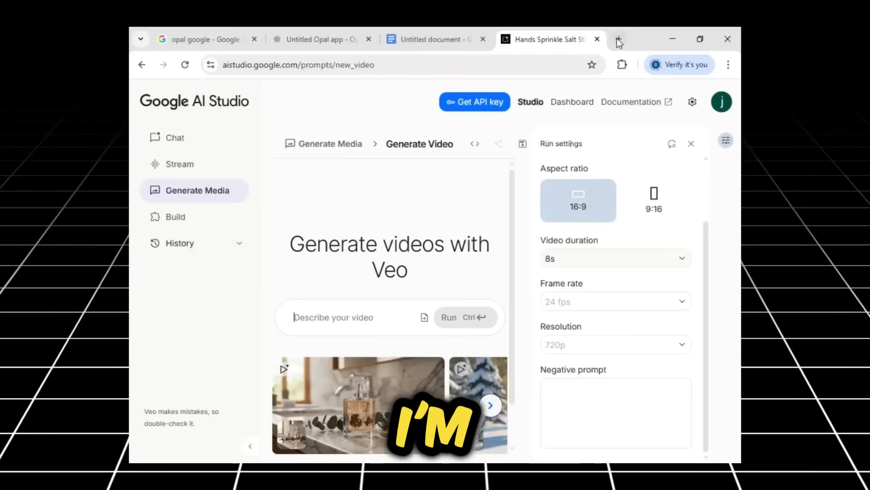
pyautogui.click(617, 39)
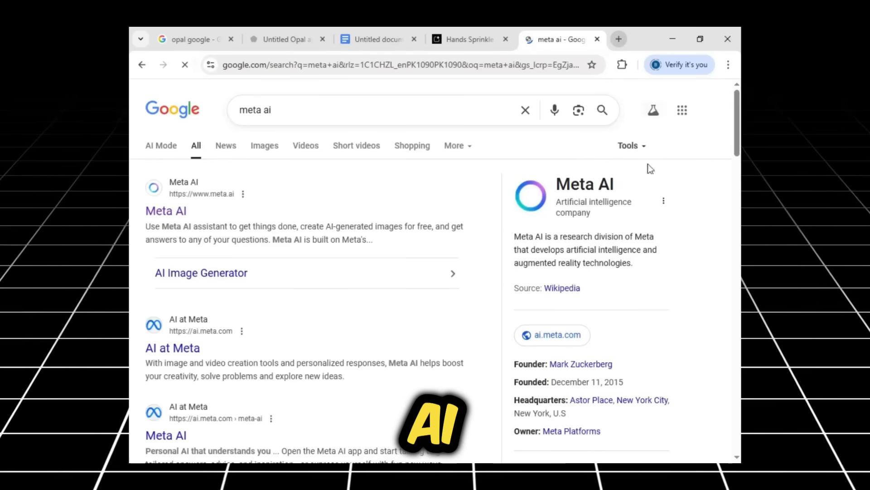
# Go to the Meta AI site and switch to image creation mode.
pyautogui.click(165, 210)
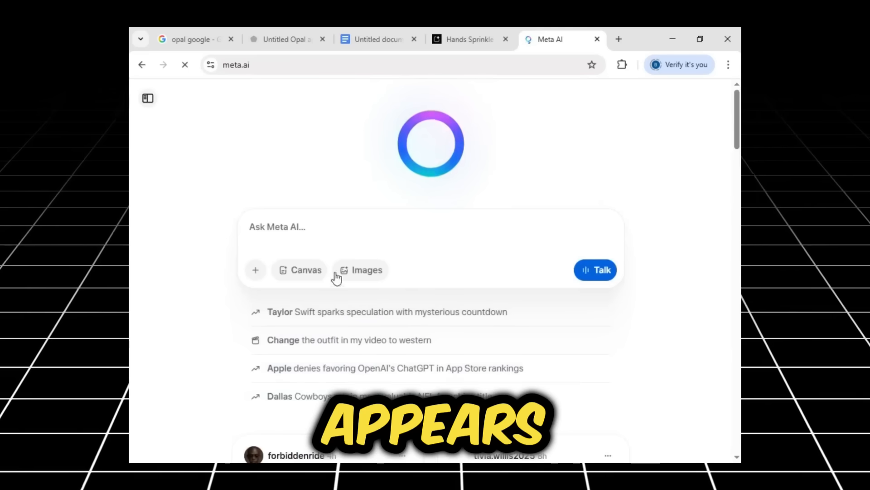
pyautogui.click(360, 270)
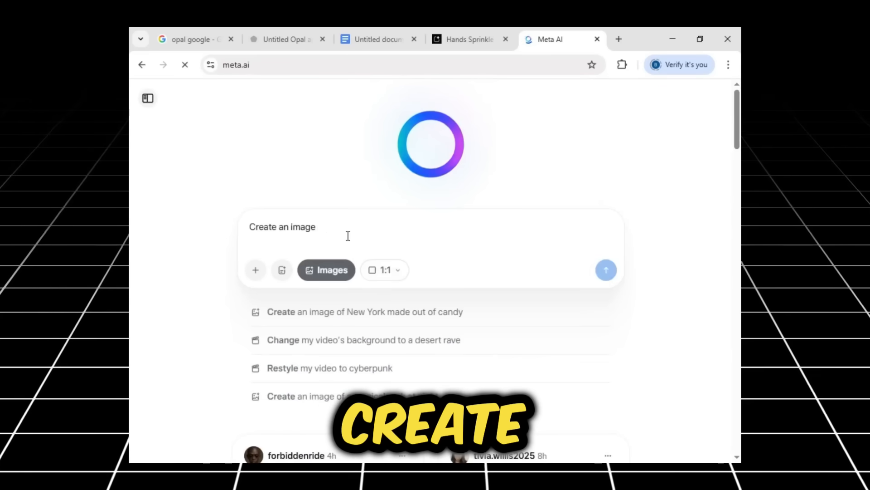
# Submit the prompt 'A bear in a river eating fish nea...' to generate four images.
pyautogui.write('A be')
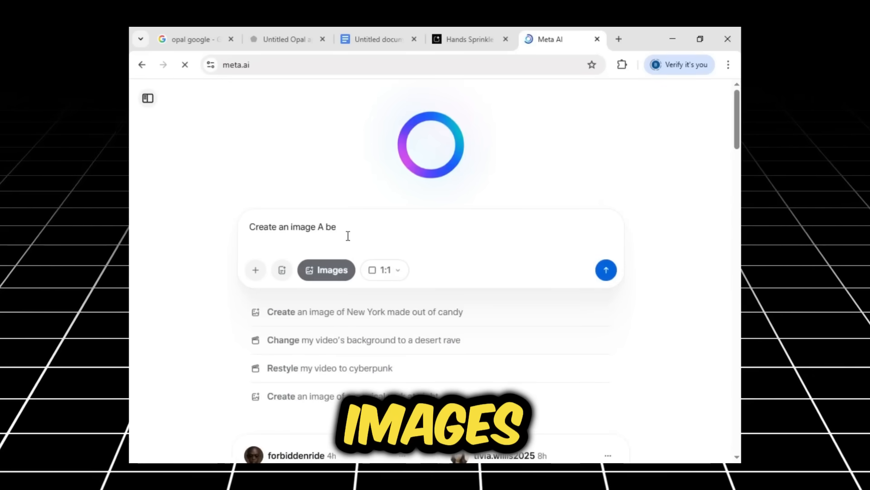
pyautogui.write('ar')
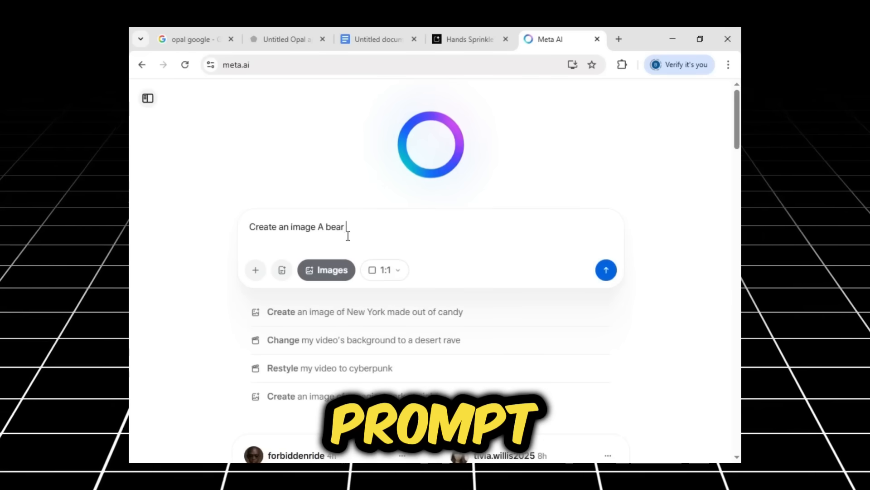
pyautogui.write('in a river')
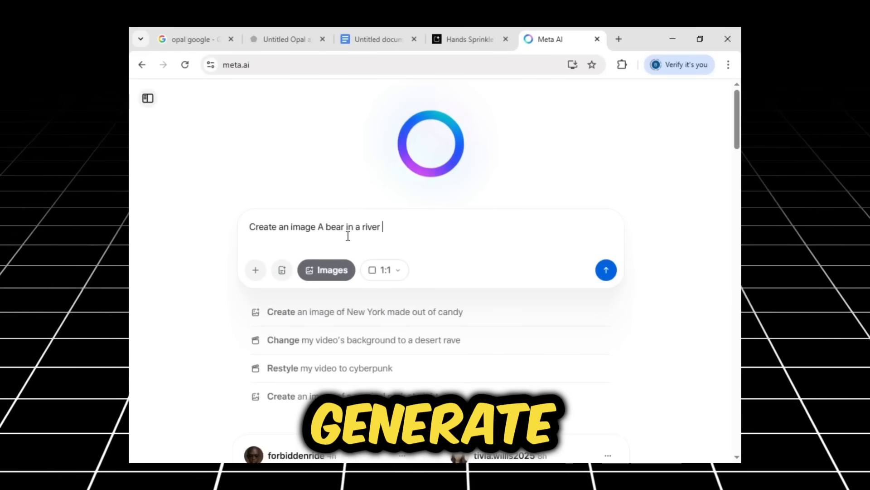
pyautogui.write('eating')
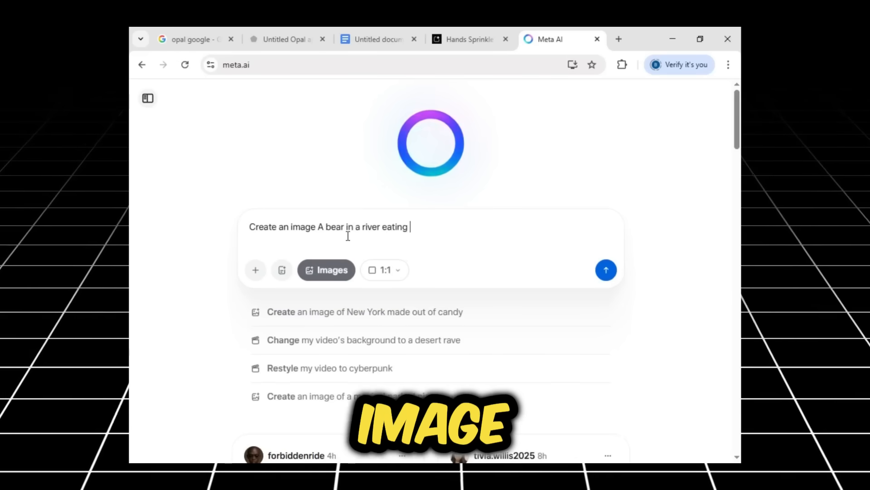
pyautogui.write('fish')
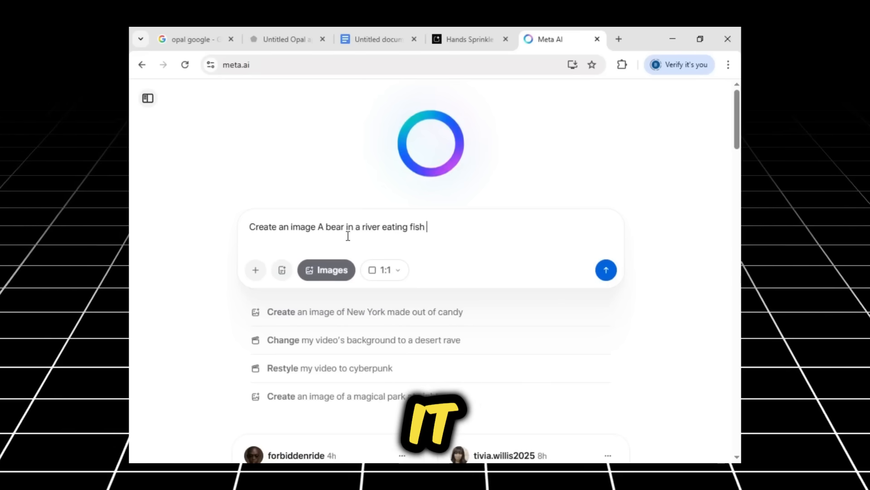
pyautogui.write('near a forest')
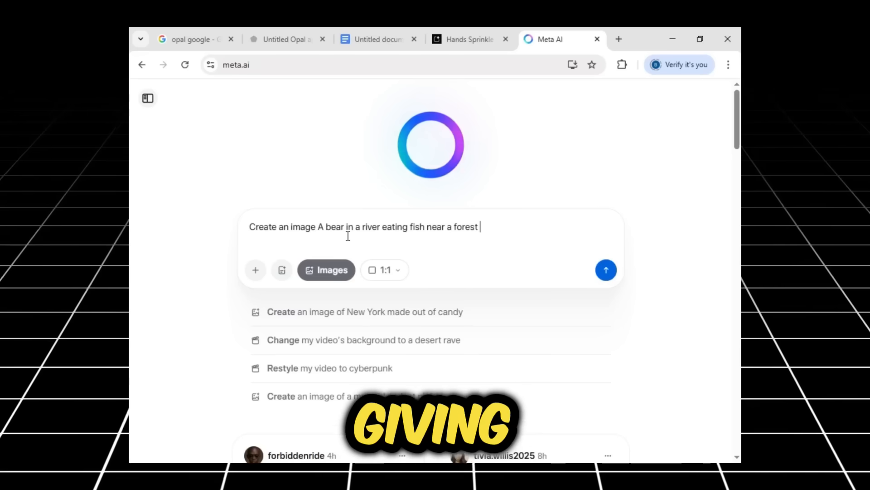
pyautogui.press('Return')
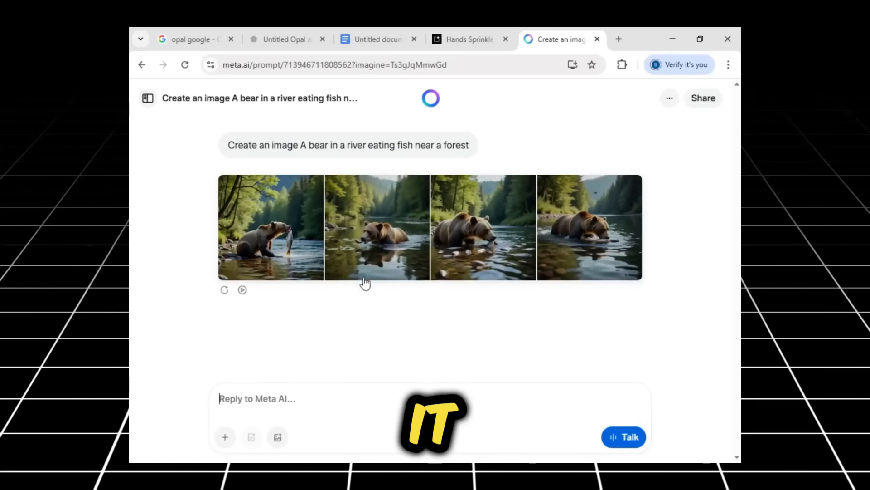
pyautogui.moveTo(180, 332)
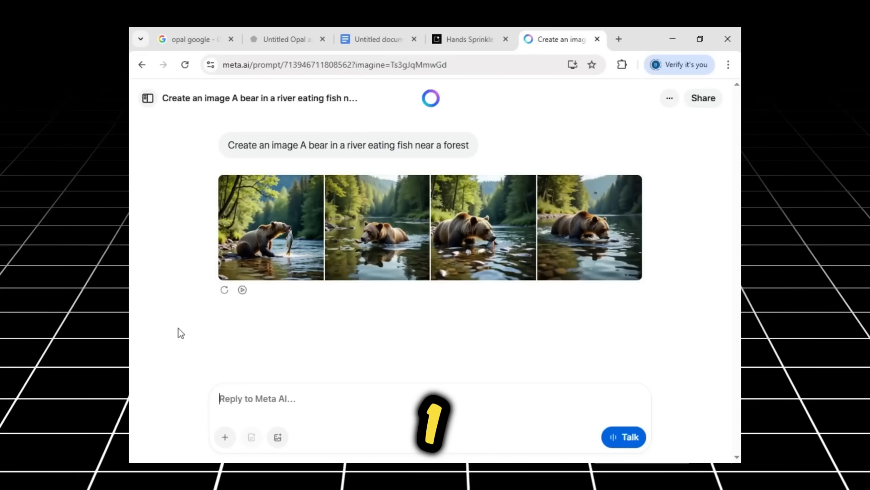
# Copy the bear prompt and resend it as a hyper-realistic 'Create an image' version.
pyautogui.click(488, 146)
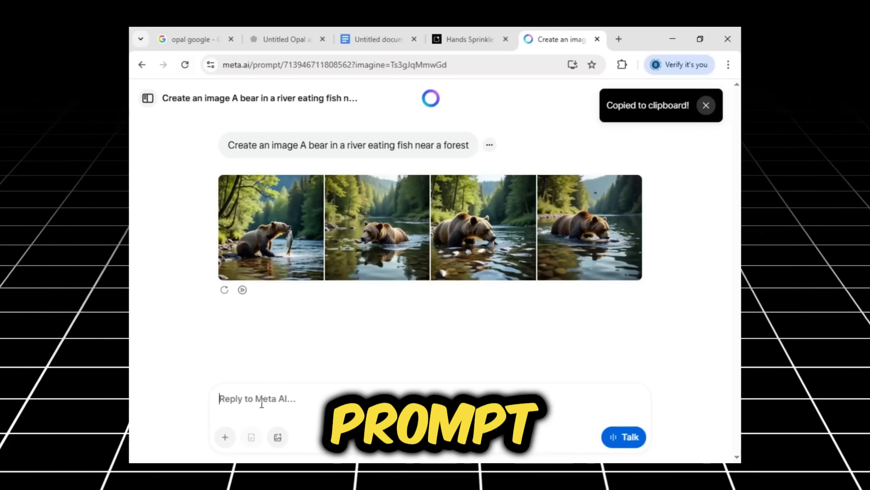
pyautogui.write('Create an image A bear in a river')
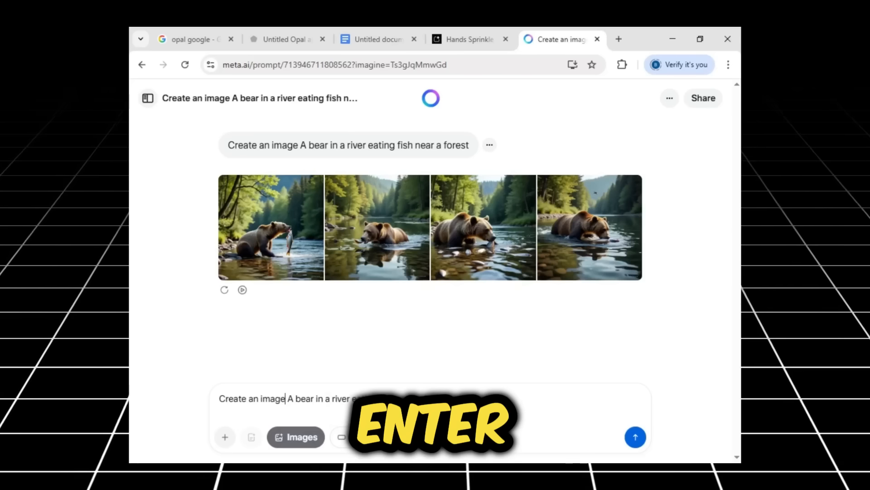
pyautogui.click(635, 437)
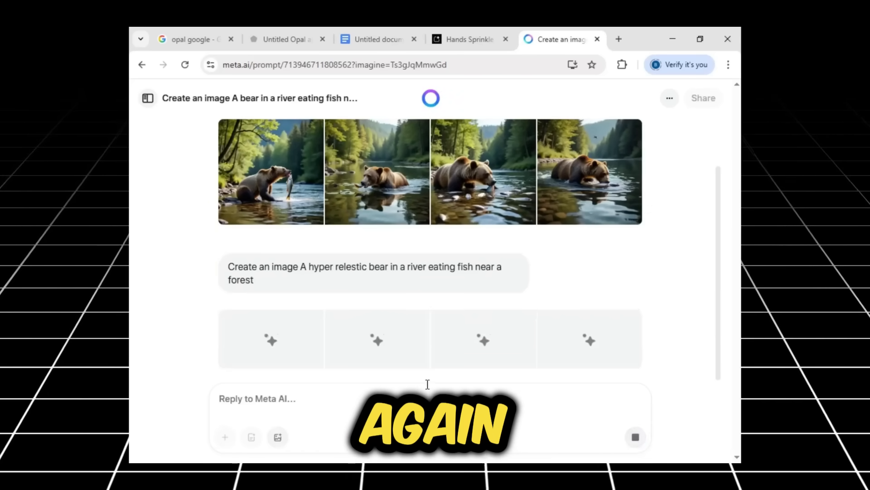
pyautogui.moveTo(450, 383)
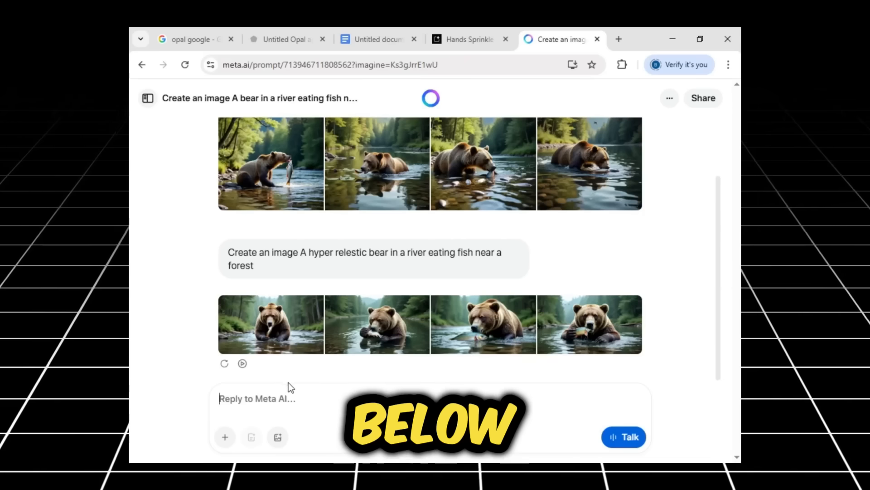
pyautogui.moveTo(243, 365)
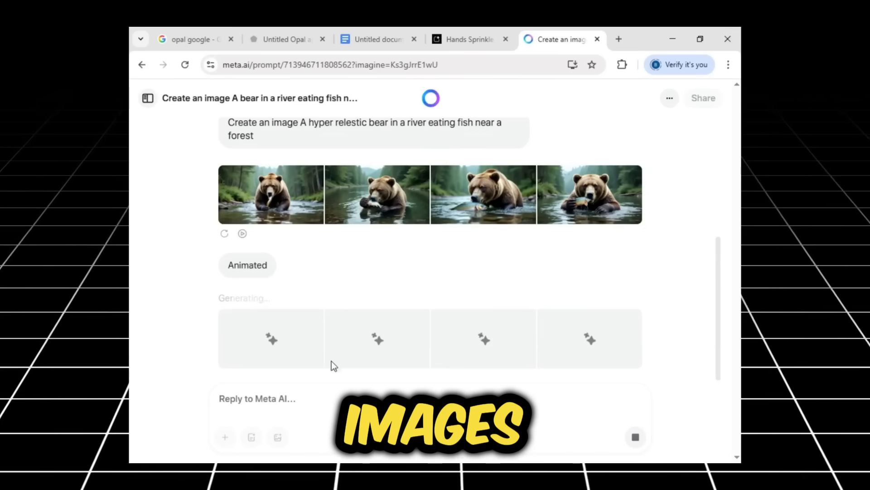
# Scroll to the hyper-realistic bear images and request their animation.
pyautogui.scroll(-3)
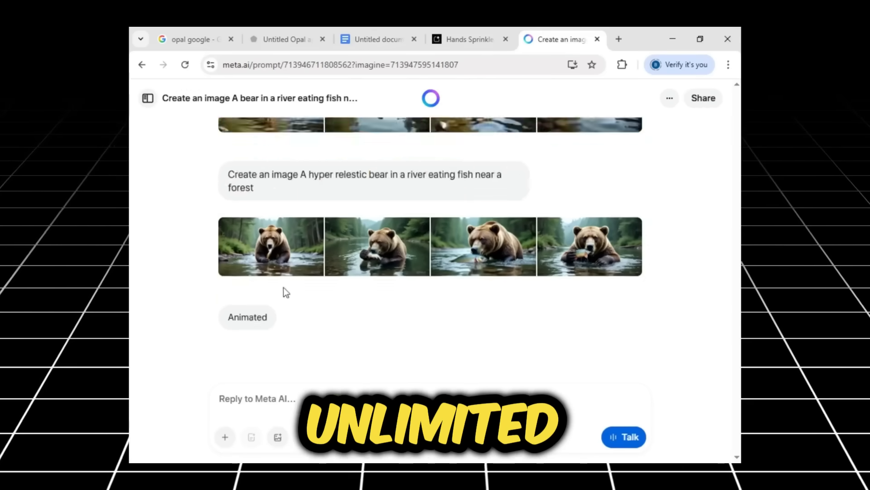